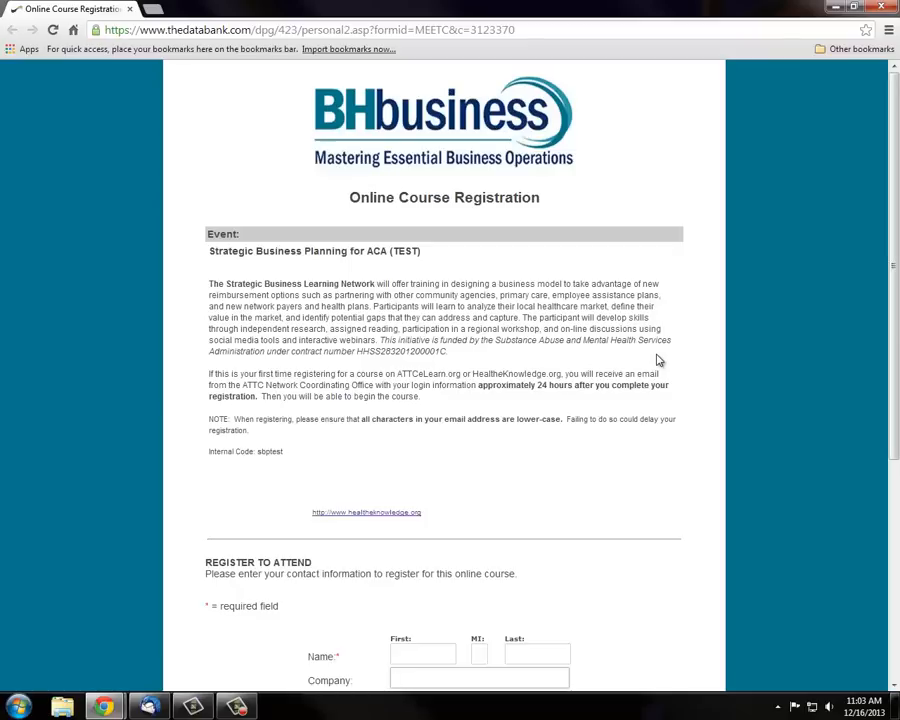
Step: Read the ATTCeLearn registration confirmation email in Thunderbird, then switch back to the course window
left_click(479, 680)
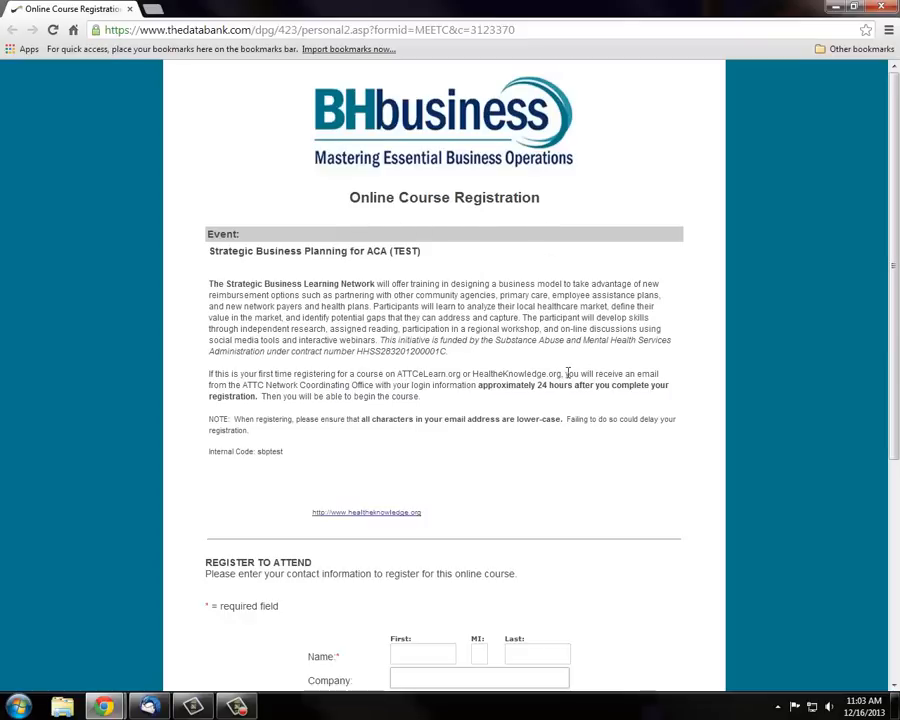
scroll("down", 3)
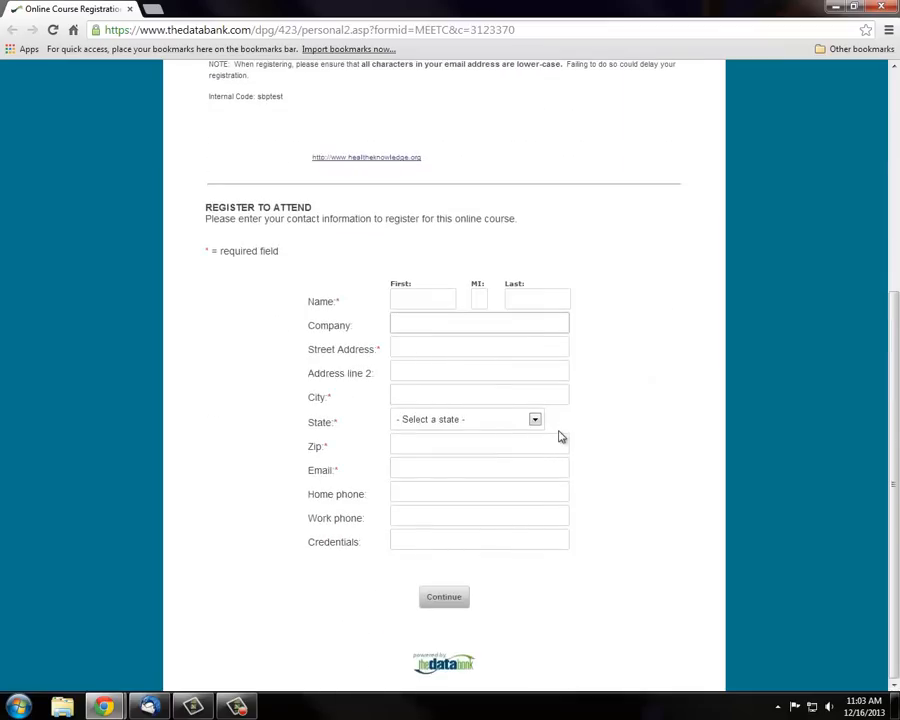
mouse_move(629, 417)
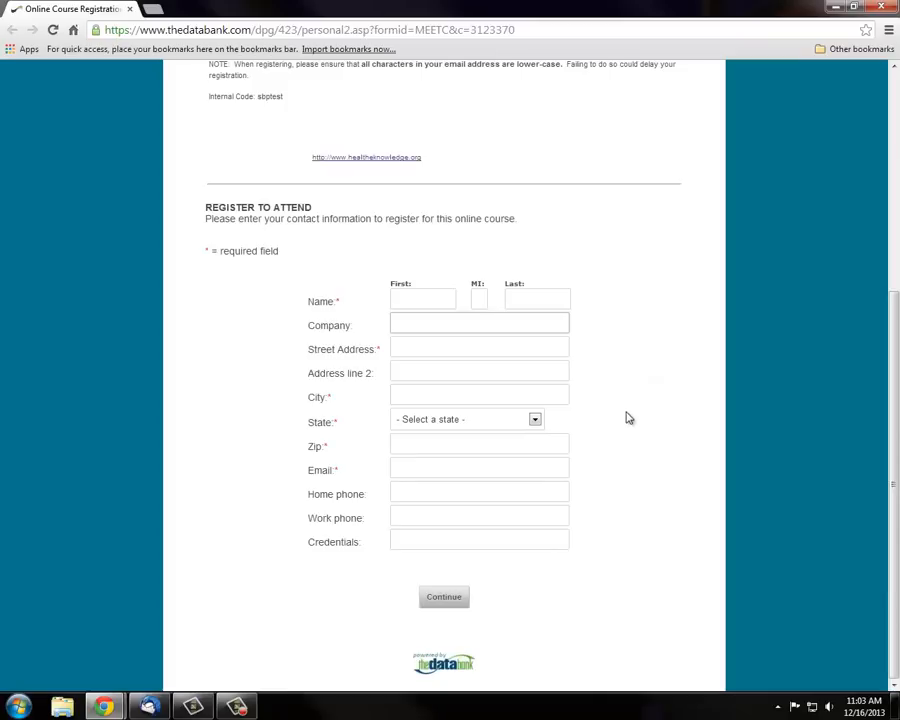
mouse_move(656, 347)
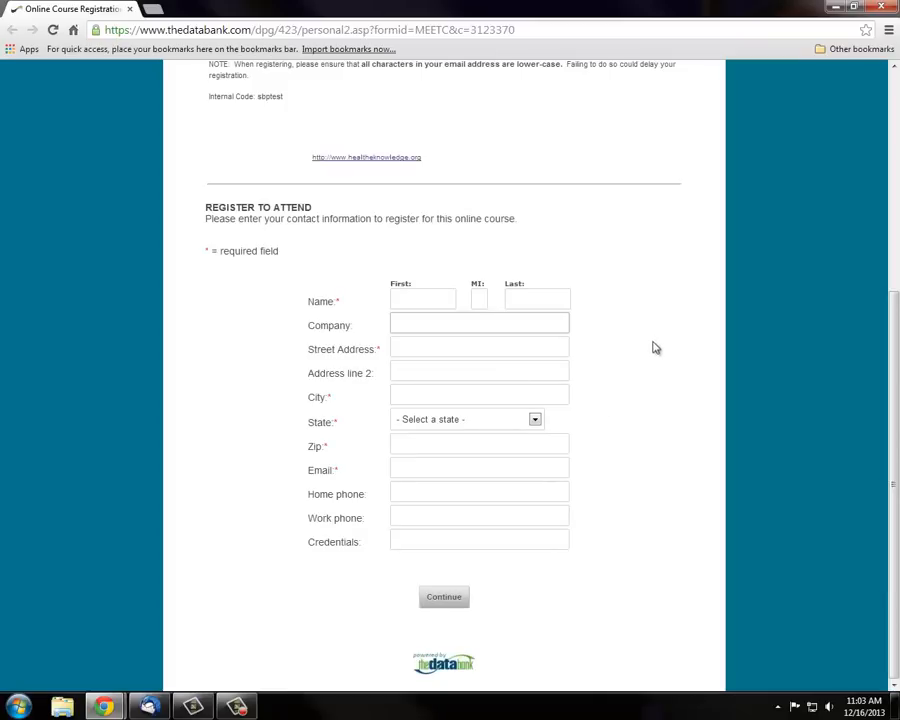
left_click(478, 322)
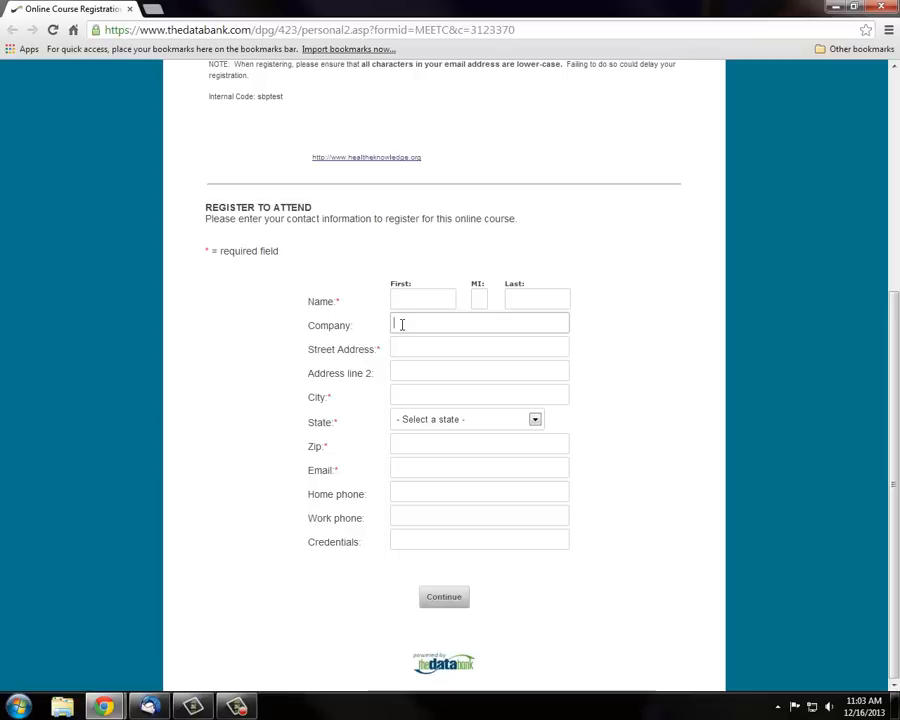
mouse_move(600, 560)
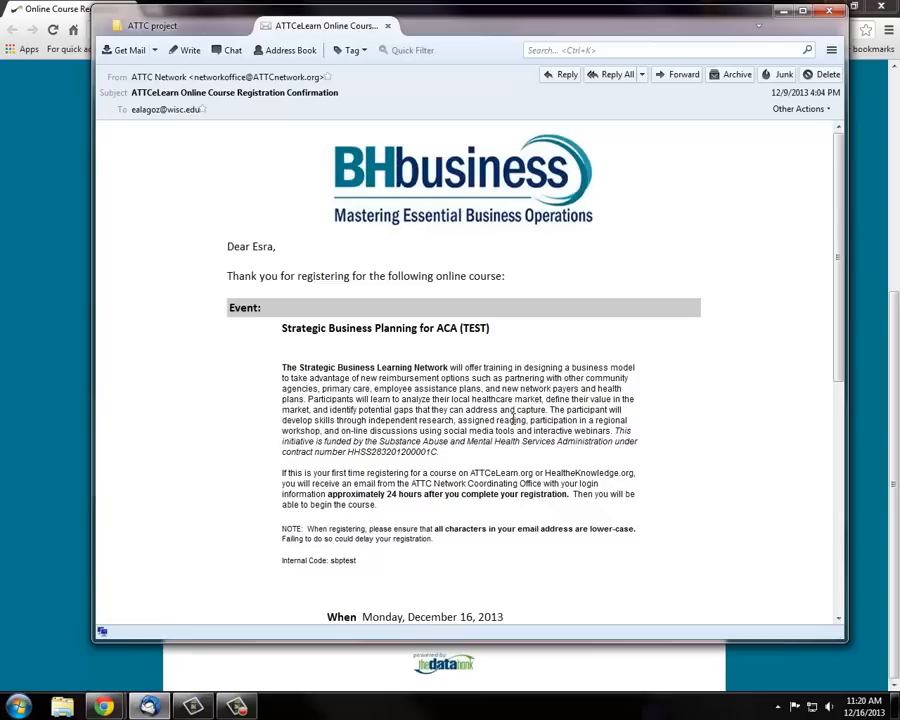
mouse_move(510, 421)
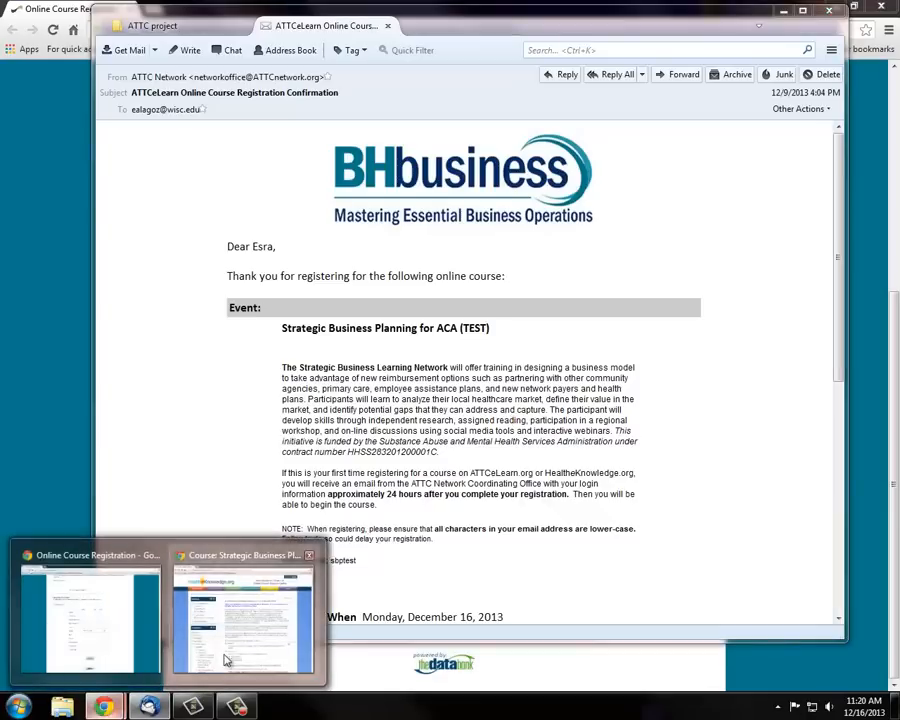
left_click(240, 610)
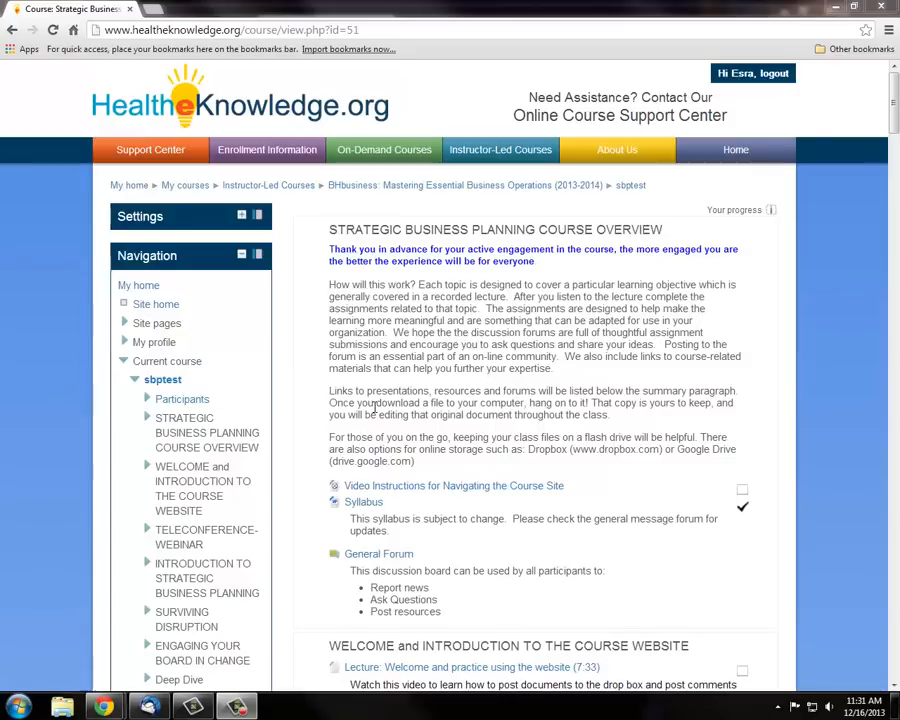
mouse_move(163, 380)
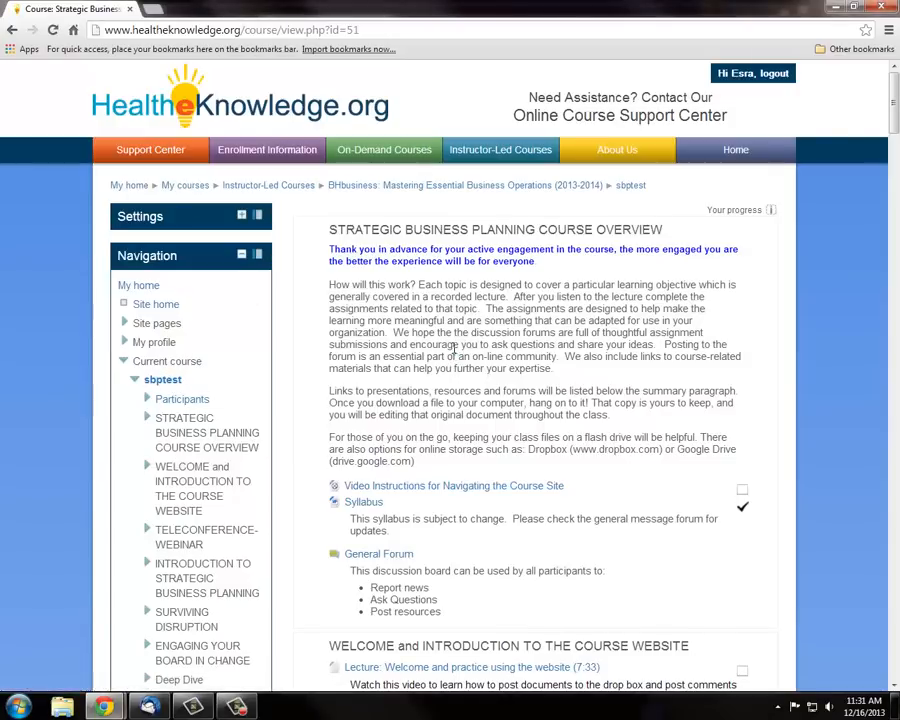
mouse_move(479, 349)
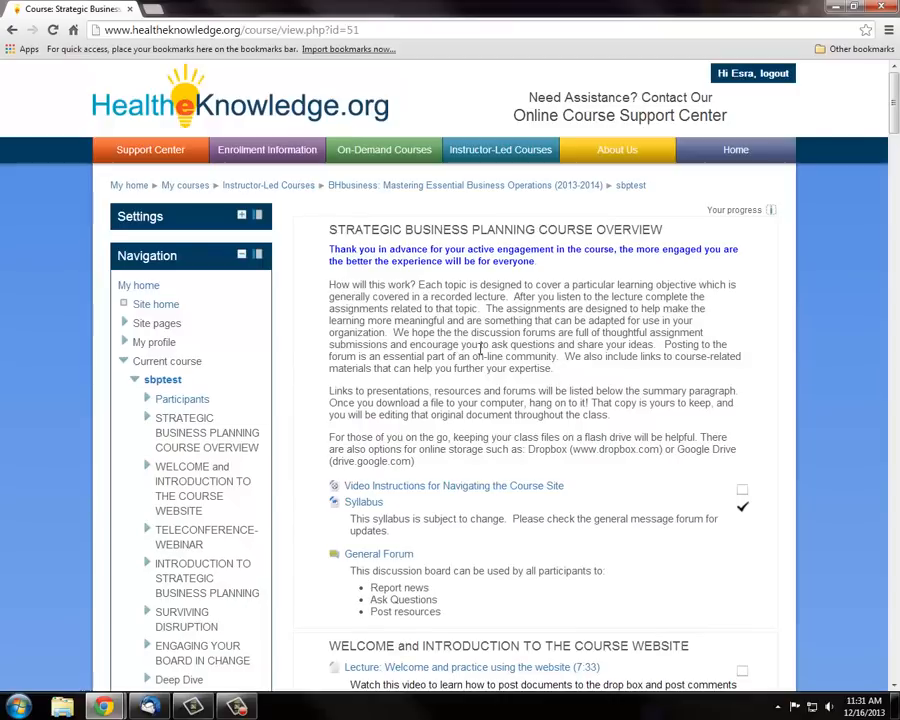
mouse_move(528, 403)
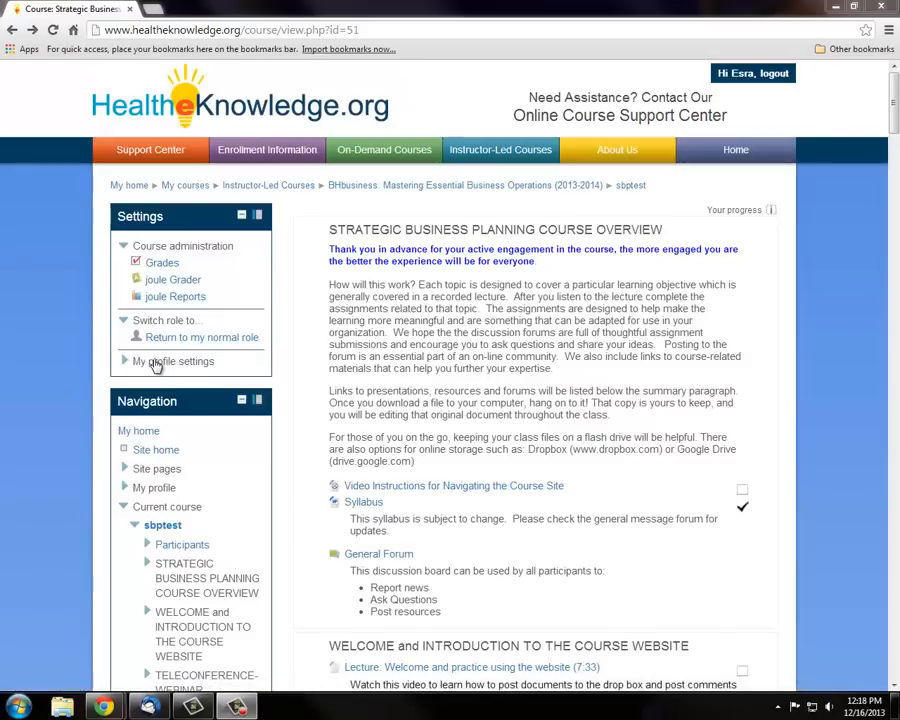
Step: Open Edit profile from My profile settings, review every field, and submit Update profile unchanged
left_click(175, 361)
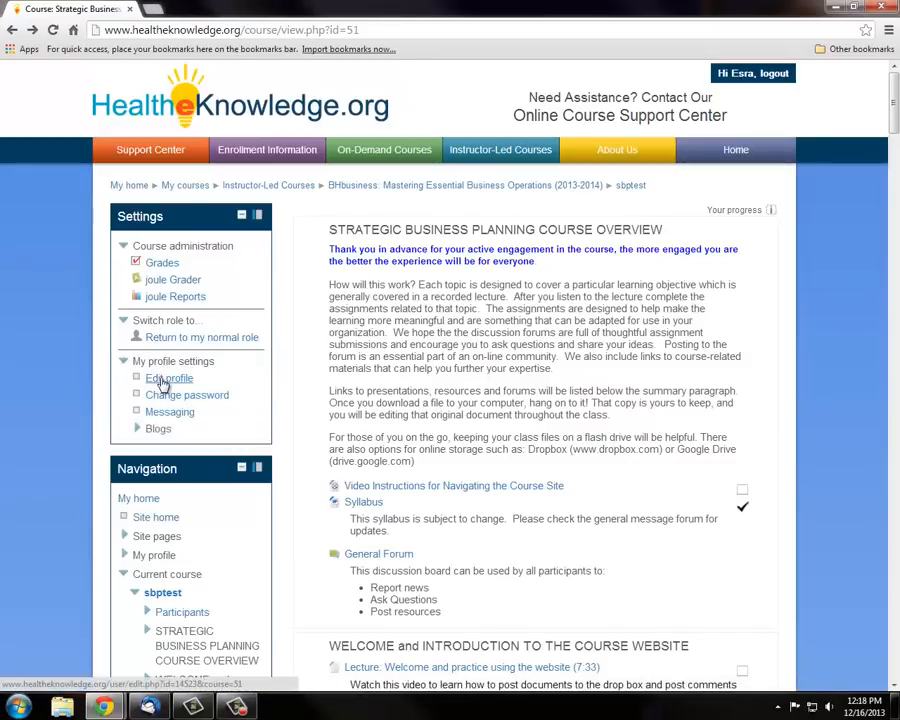
left_click(169, 378)
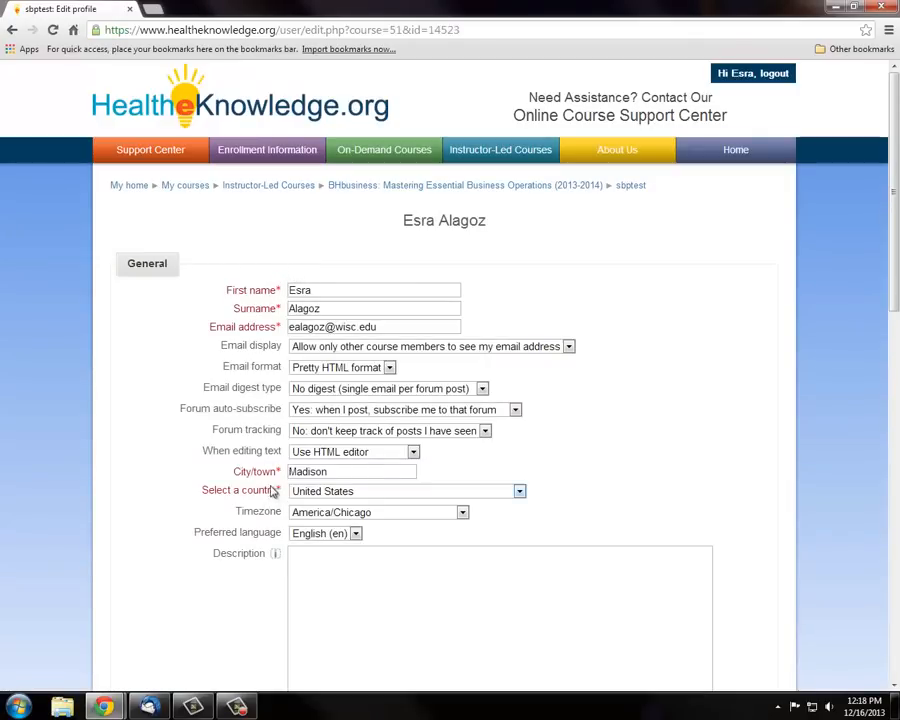
scroll("down", 3)
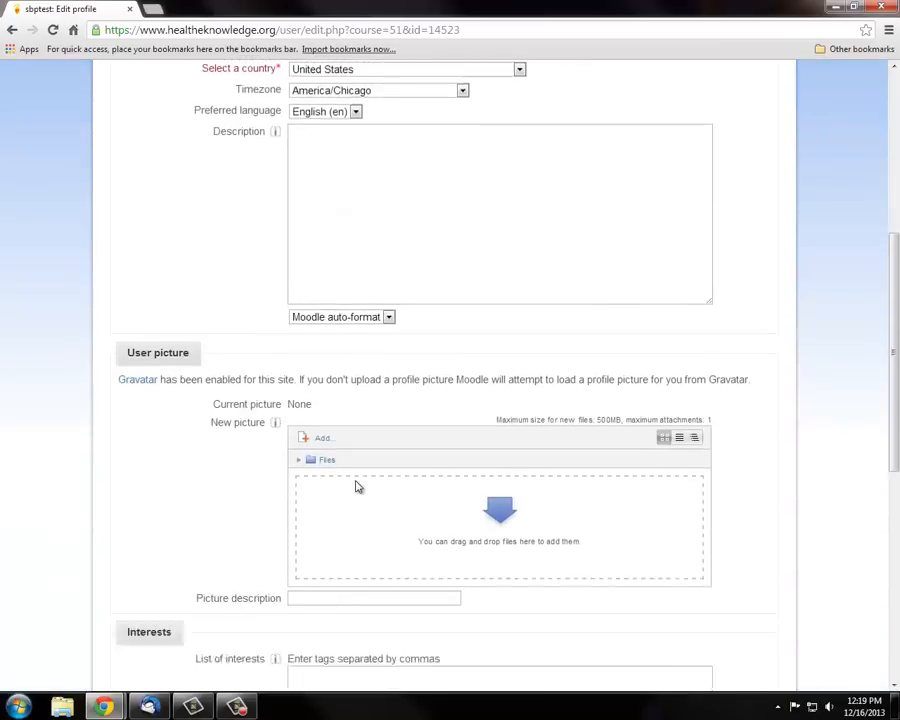
scroll("down", 3)
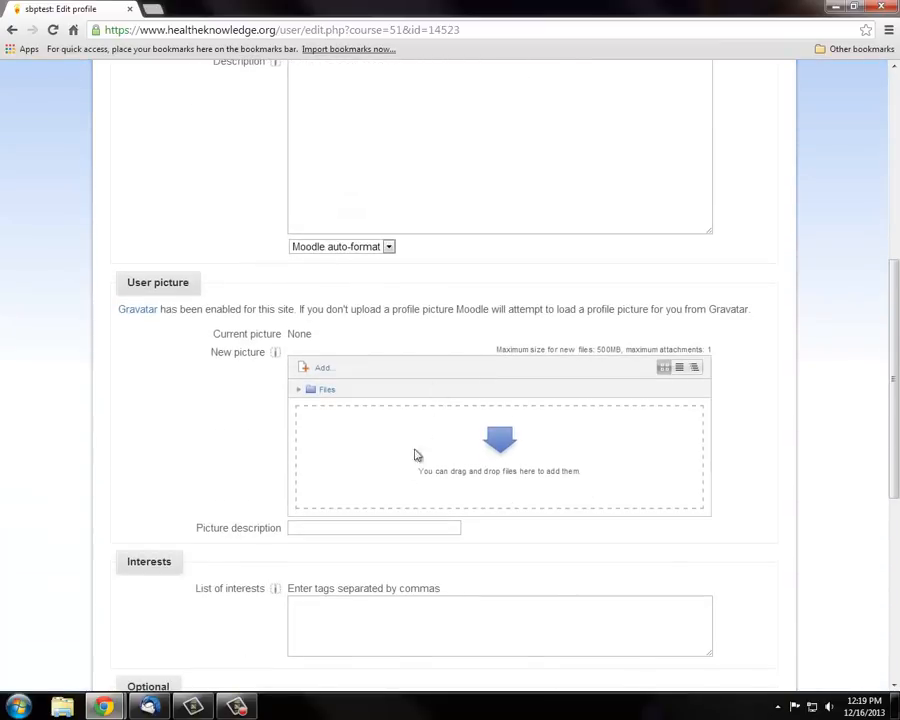
mouse_move(473, 510)
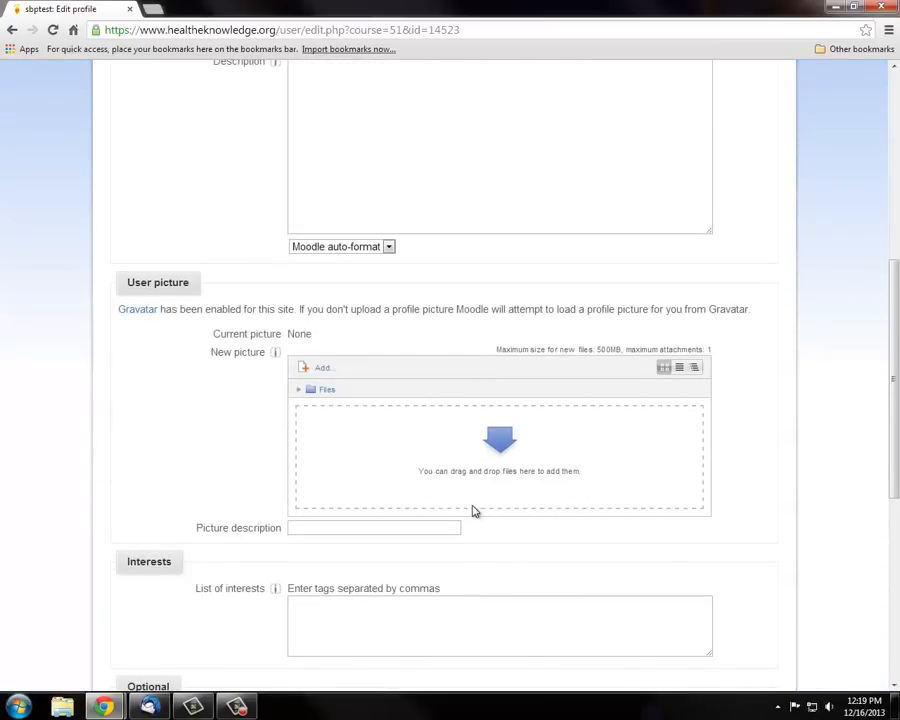
scroll("down", 3)
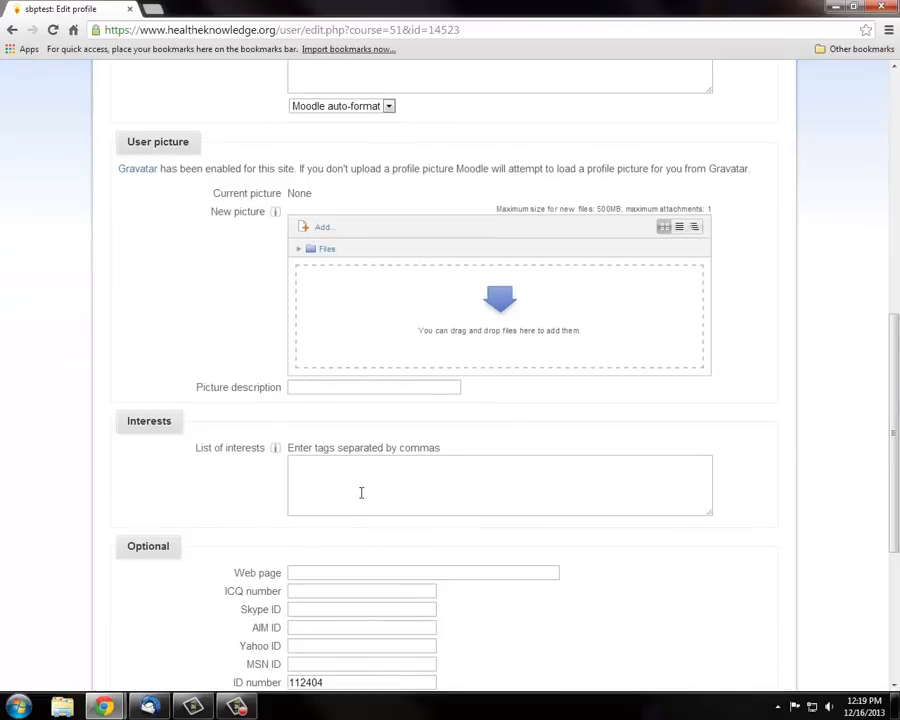
scroll("up", 3)
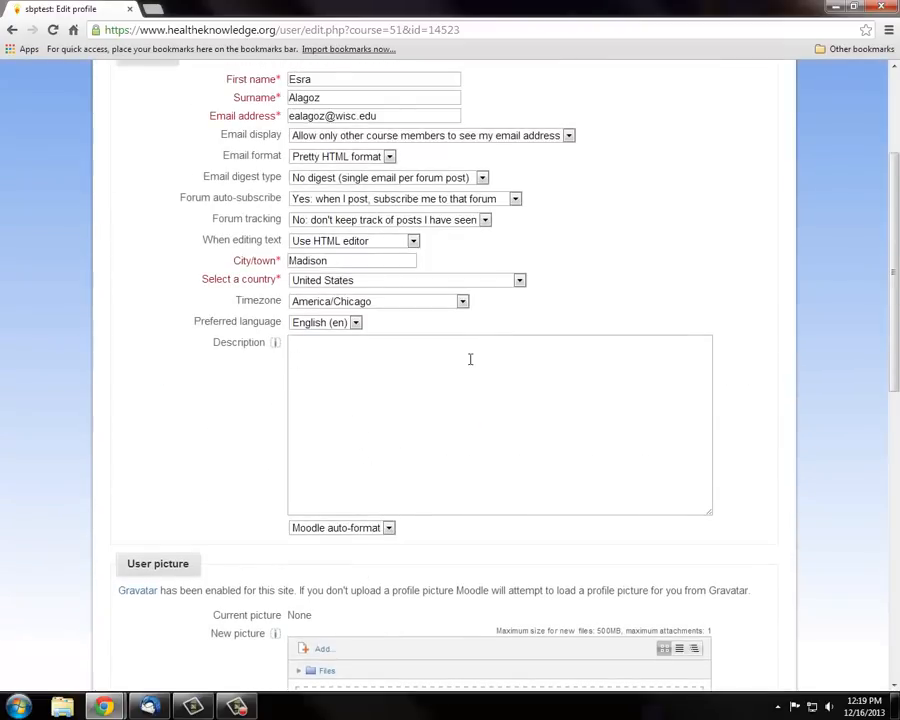
scroll("down", 3)
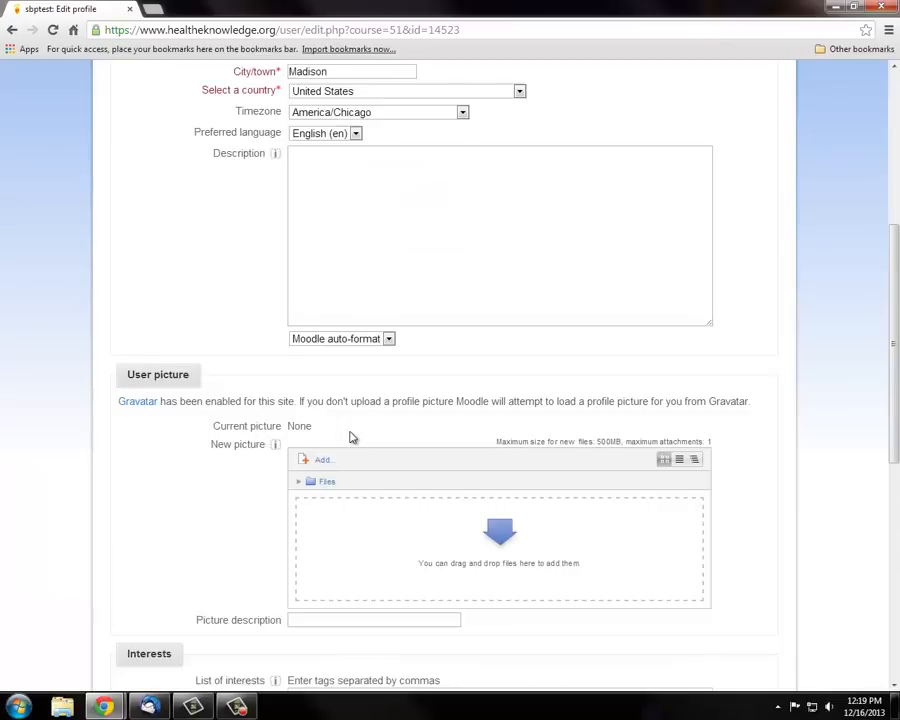
scroll("down", 3)
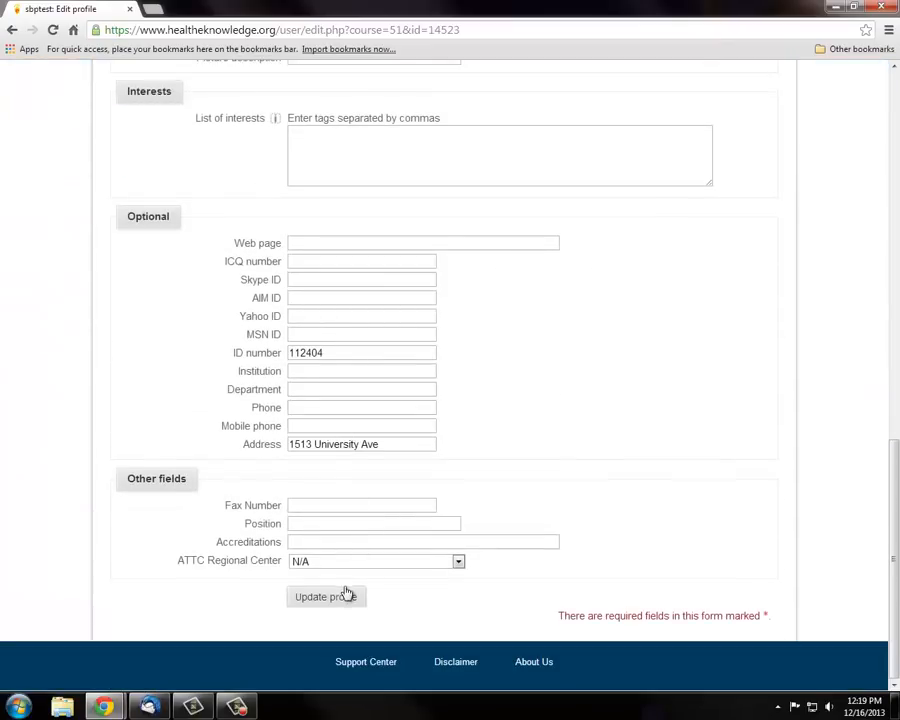
left_click(325, 596)
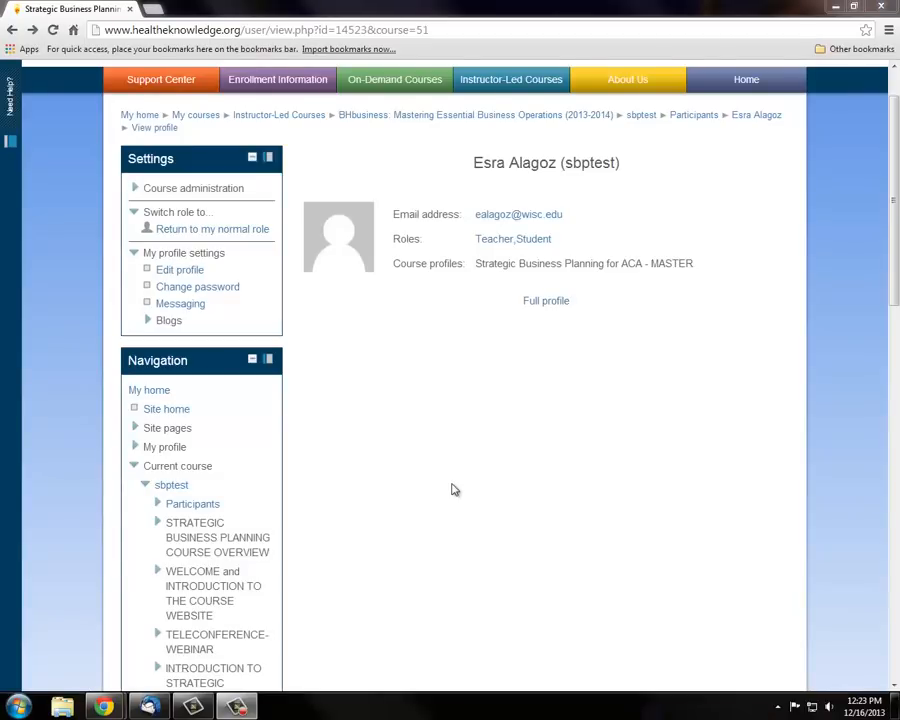
mouse_move(451, 489)
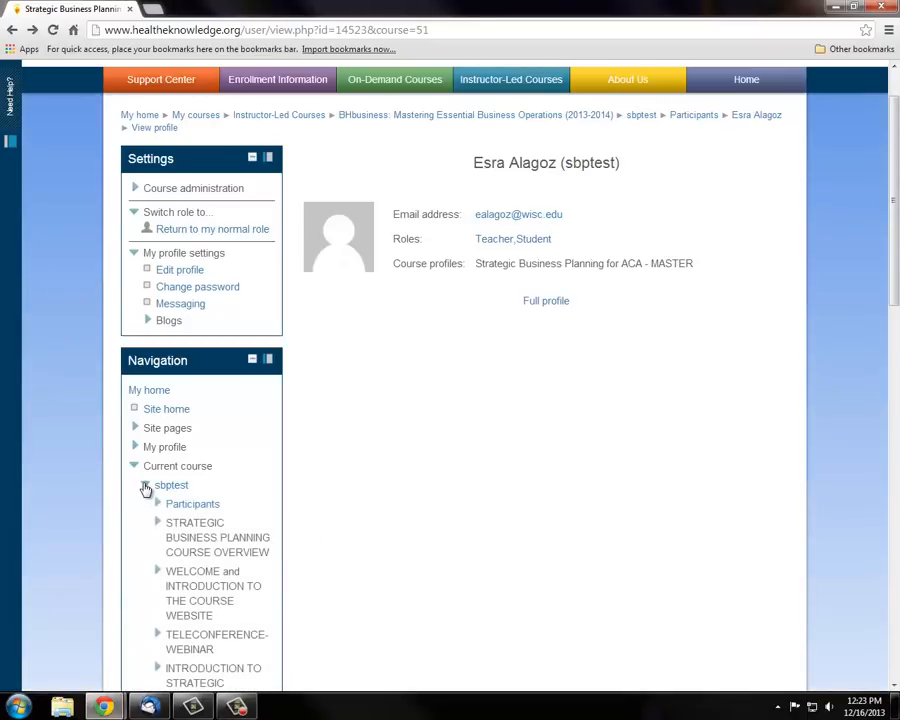
scroll("down", 3)
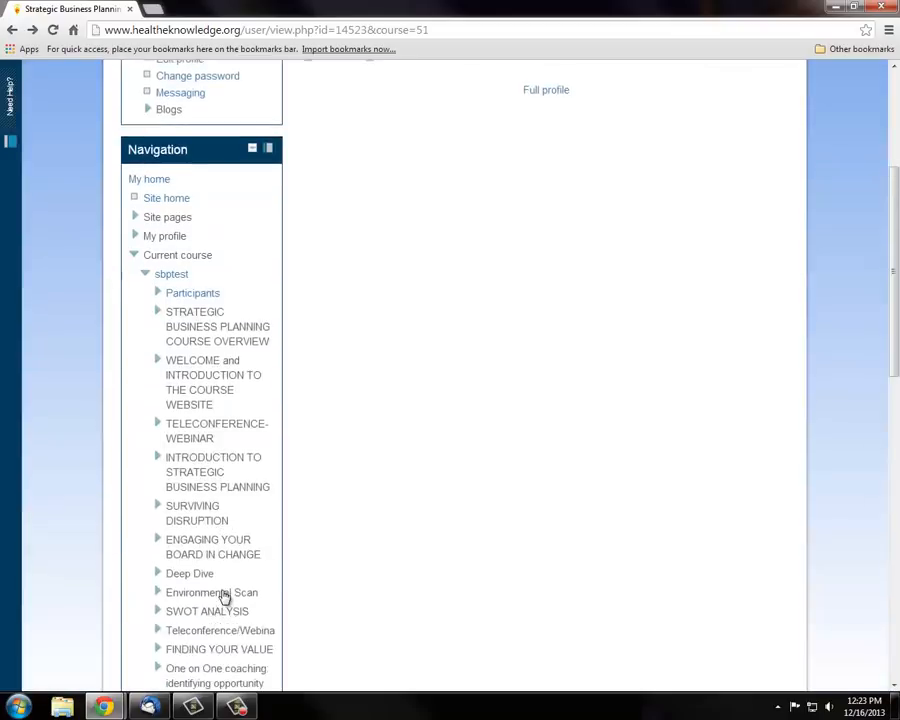
scroll("down", 3)
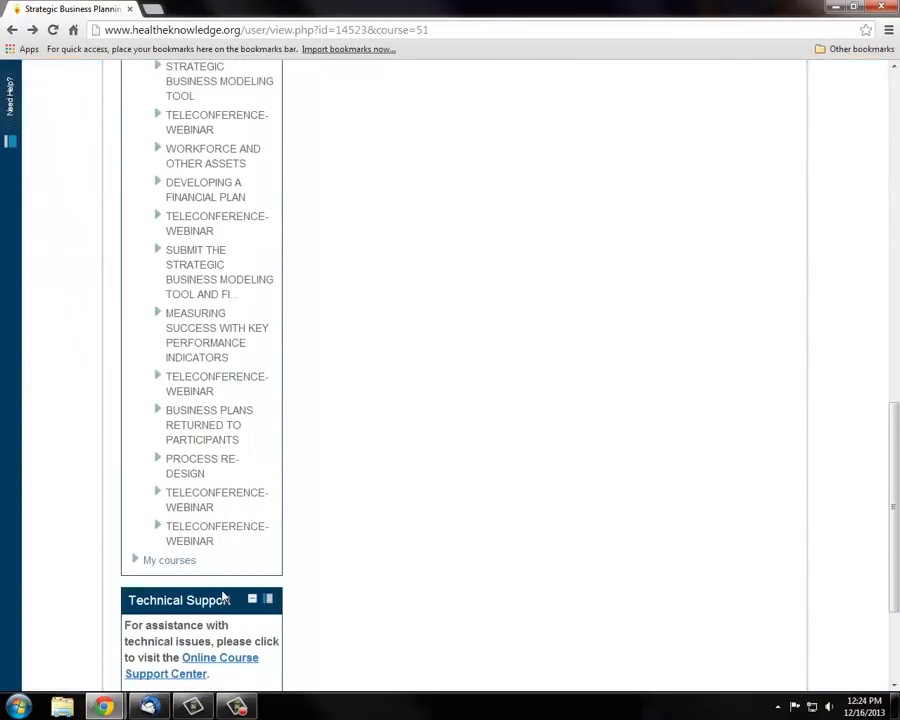
scroll("down", 3)
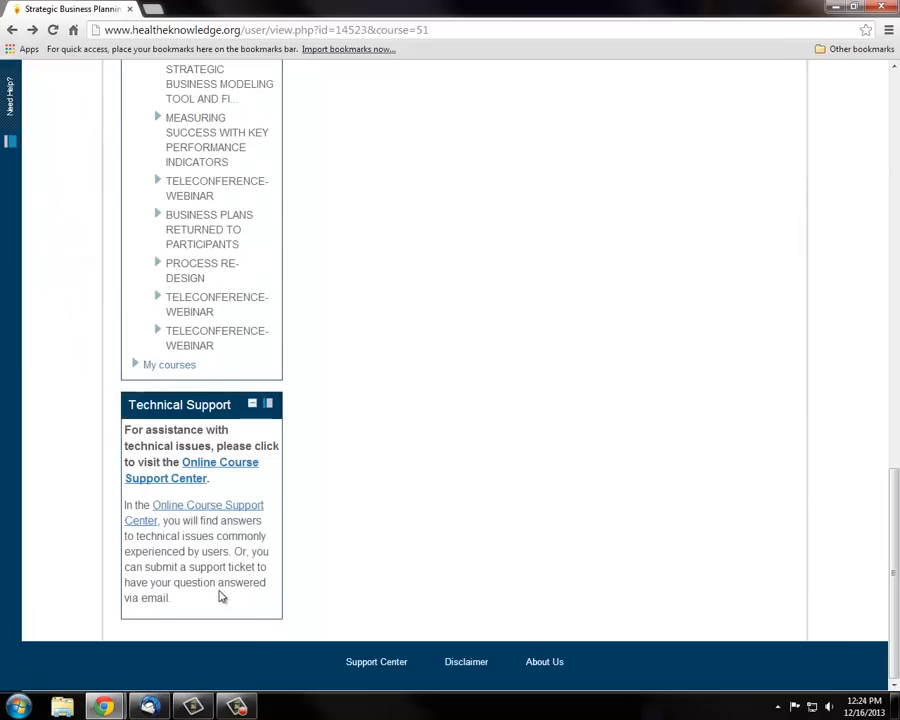
mouse_move(183, 478)
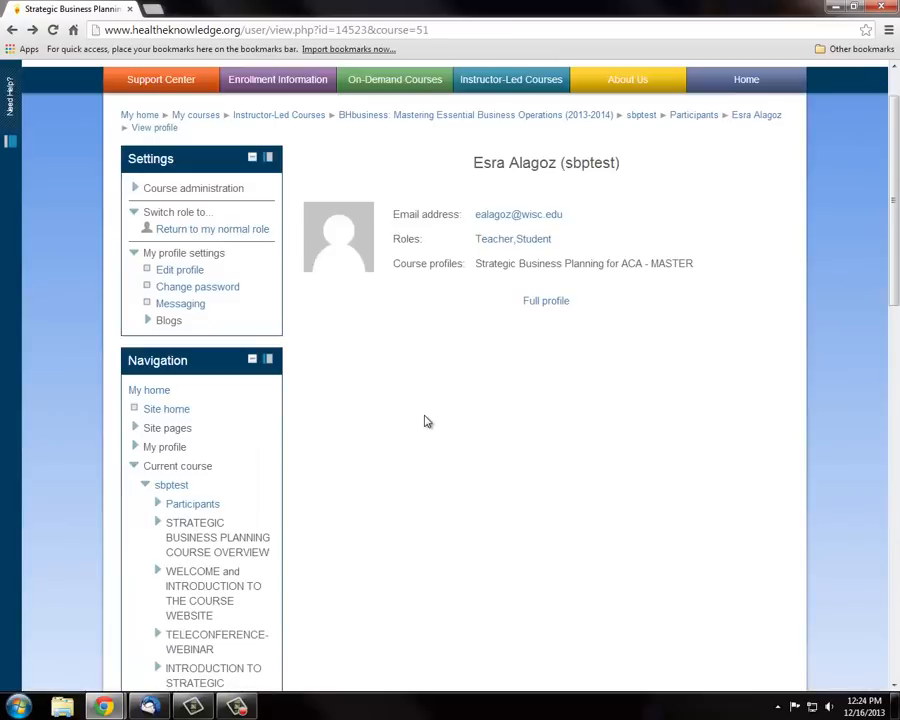
mouse_move(225, 450)
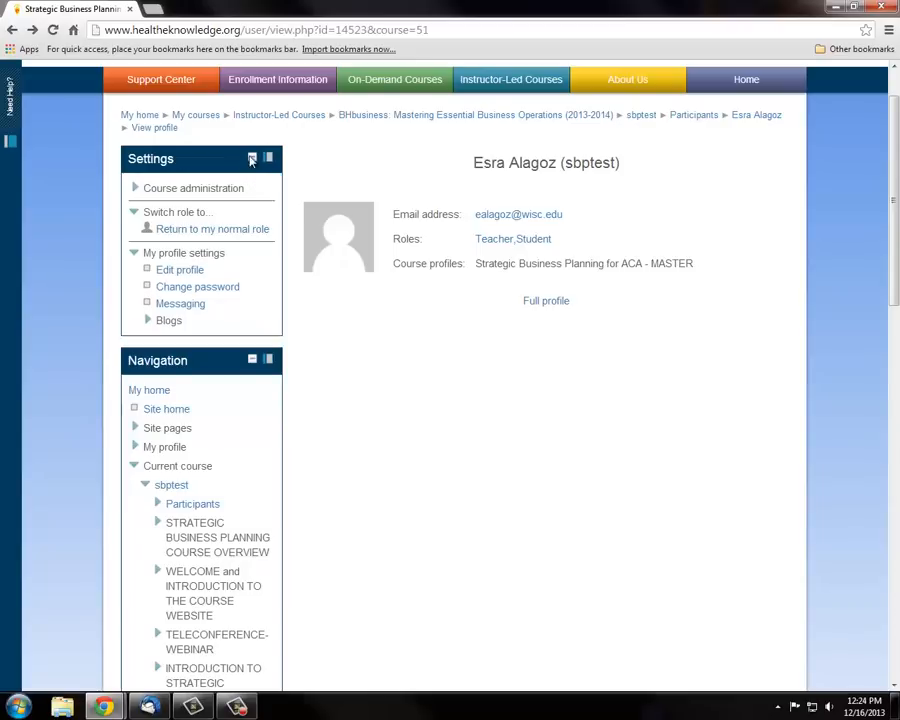
mouse_move(253, 160)
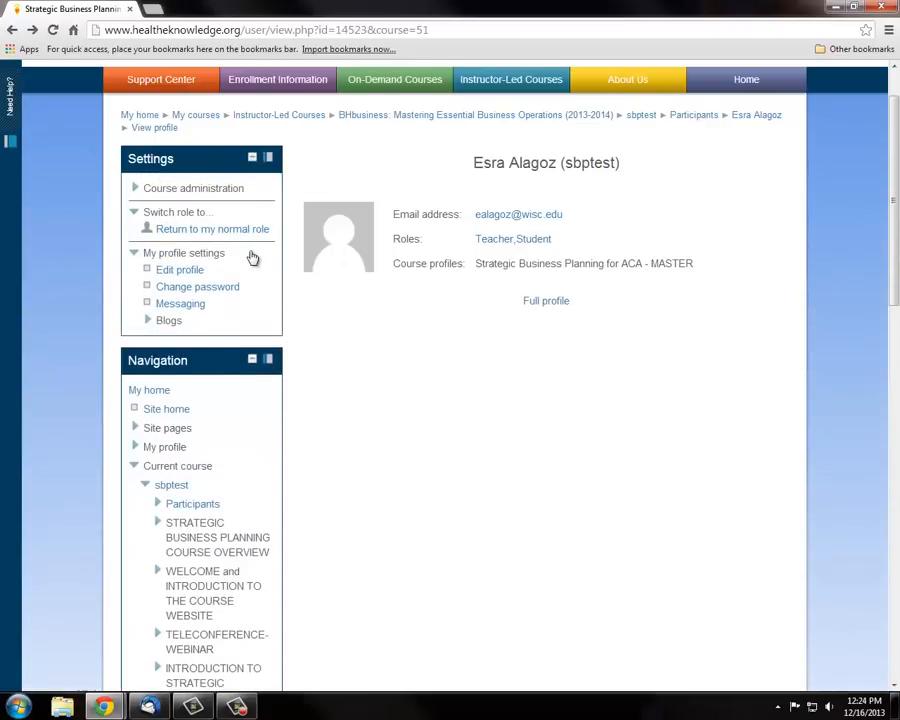
mouse_move(278, 185)
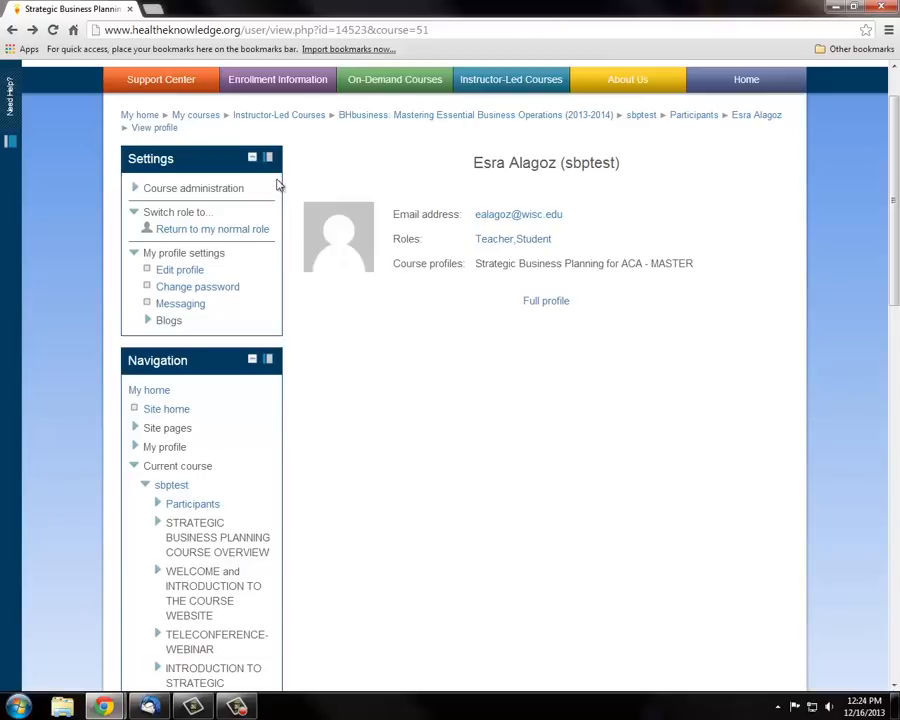
mouse_move(277, 183)
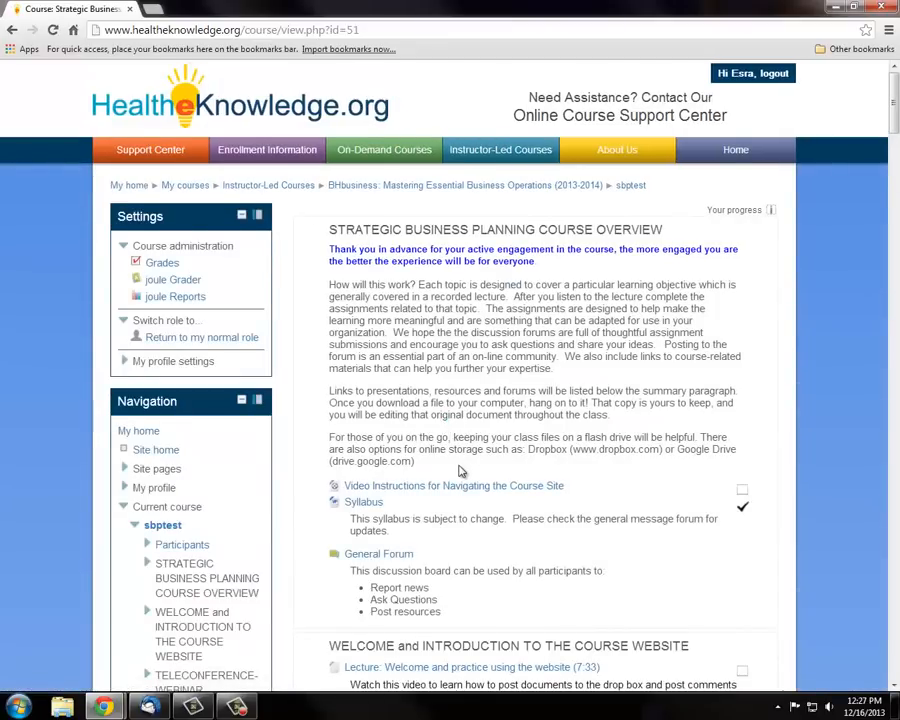
Step: Download the course Syllabus and save a copy to the Desktop
scroll("down", 3)
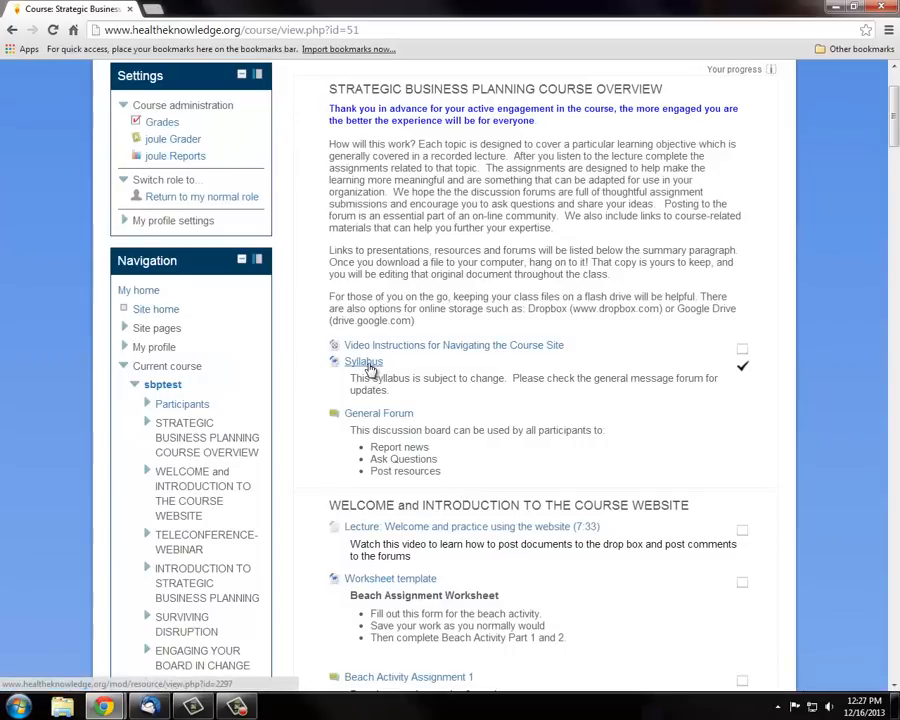
left_click(363, 361)
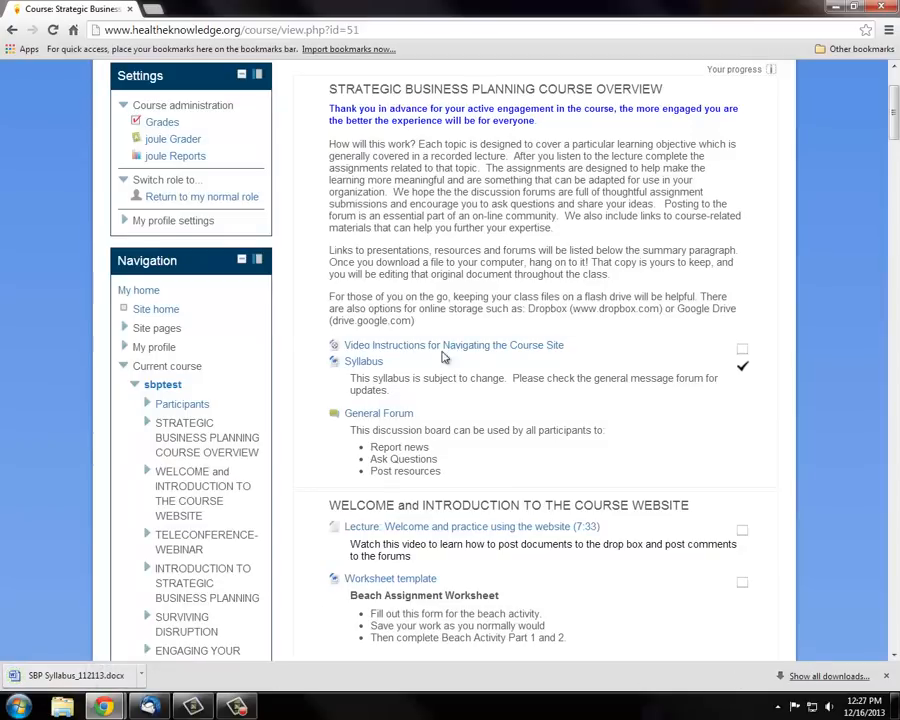
right_click(363, 361)
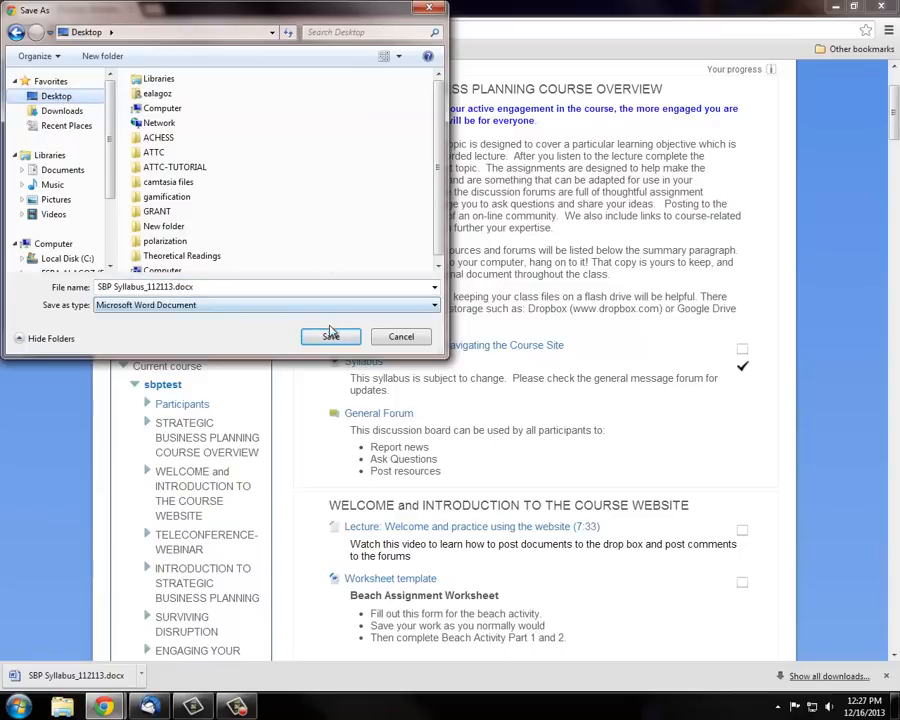
left_click(330, 336)
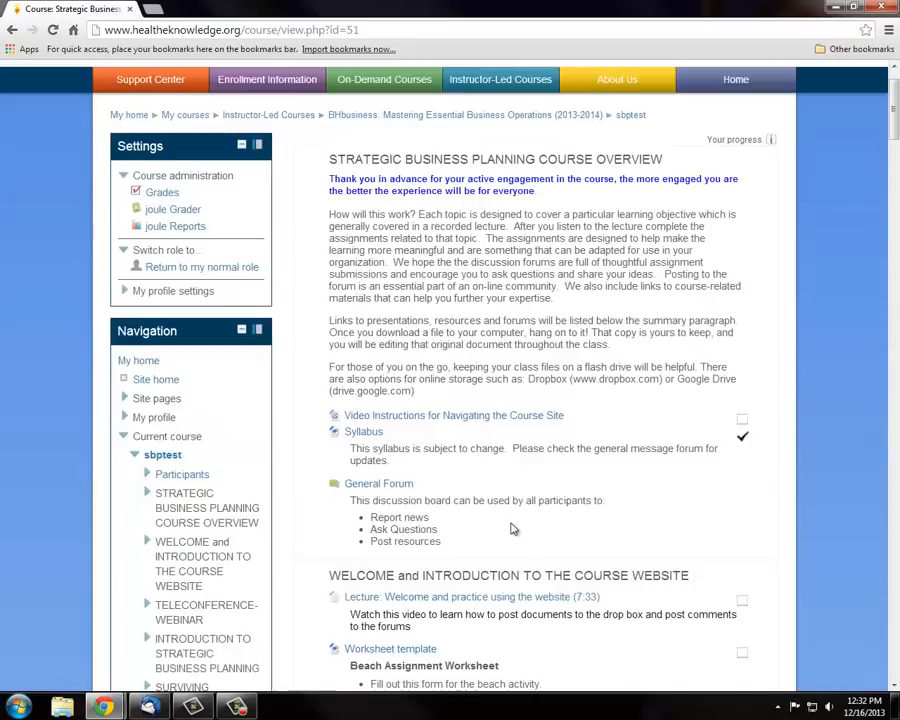
scroll("down", 3)
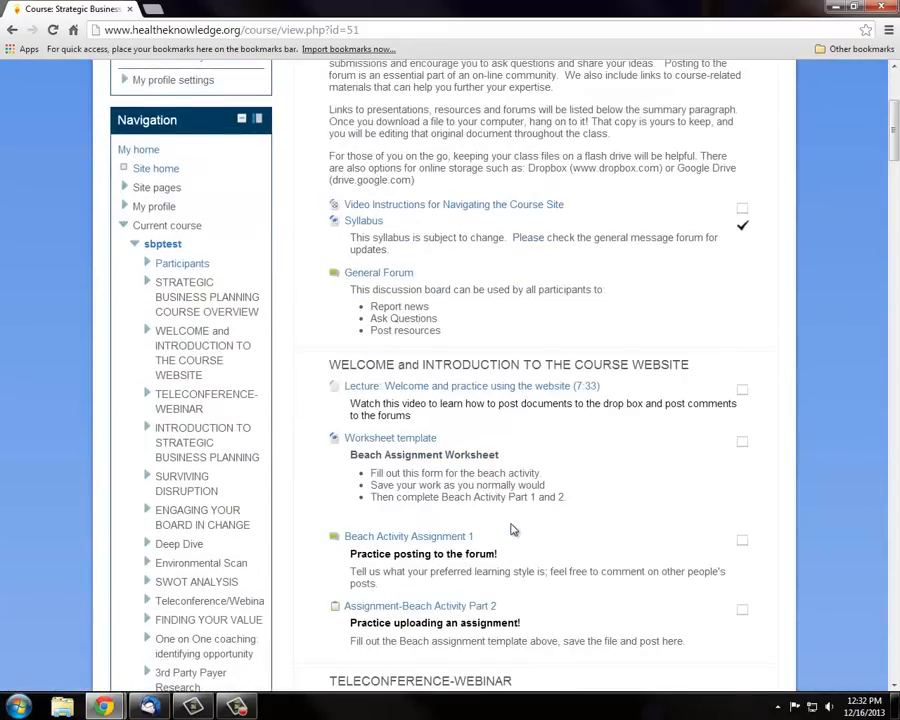
mouse_move(338, 423)
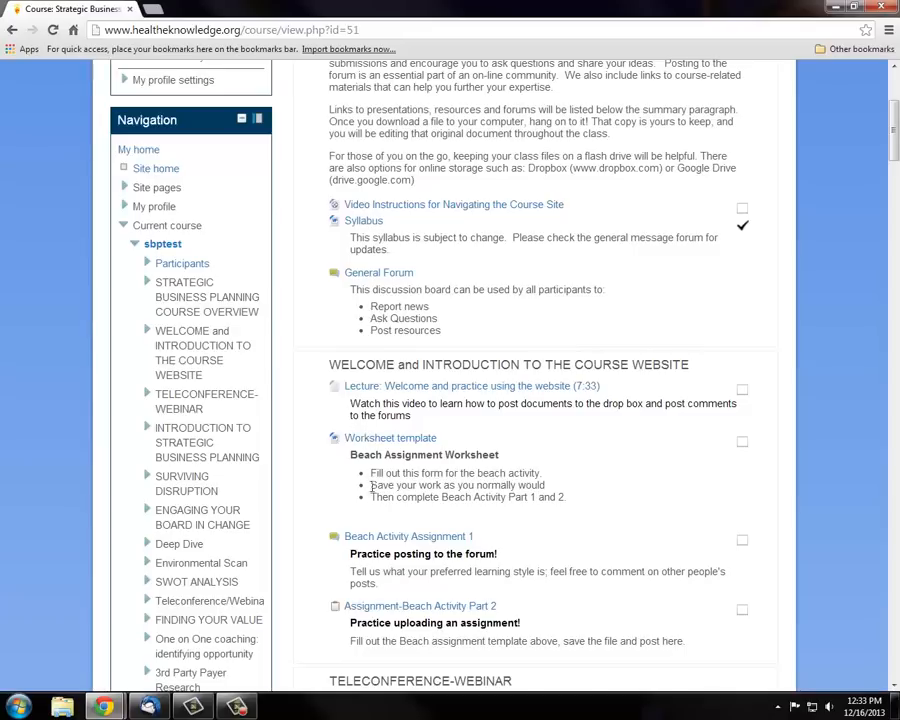
mouse_move(673, 482)
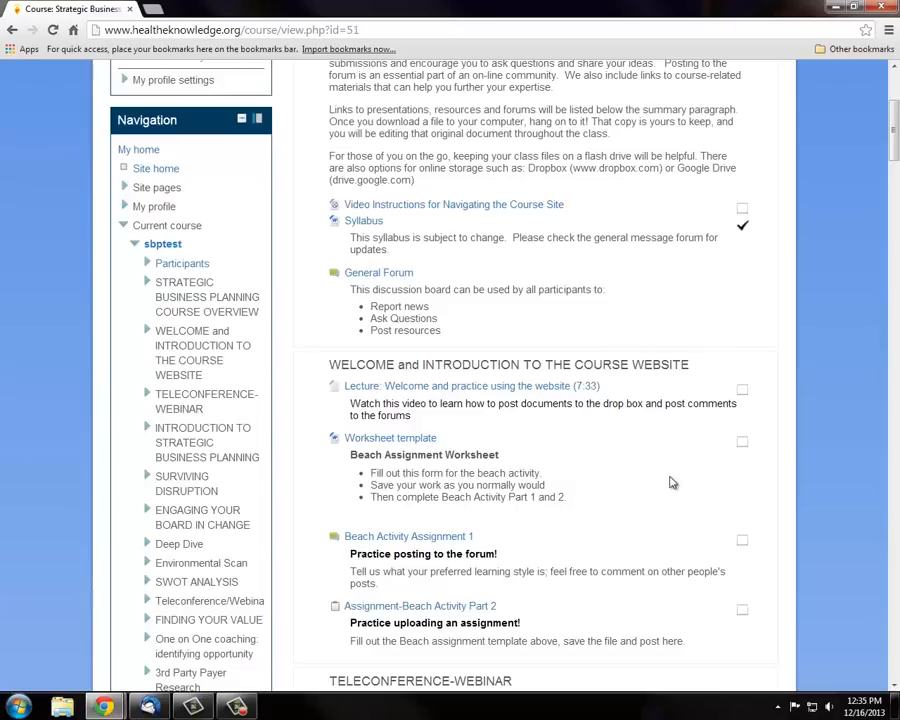
mouse_move(555, 546)
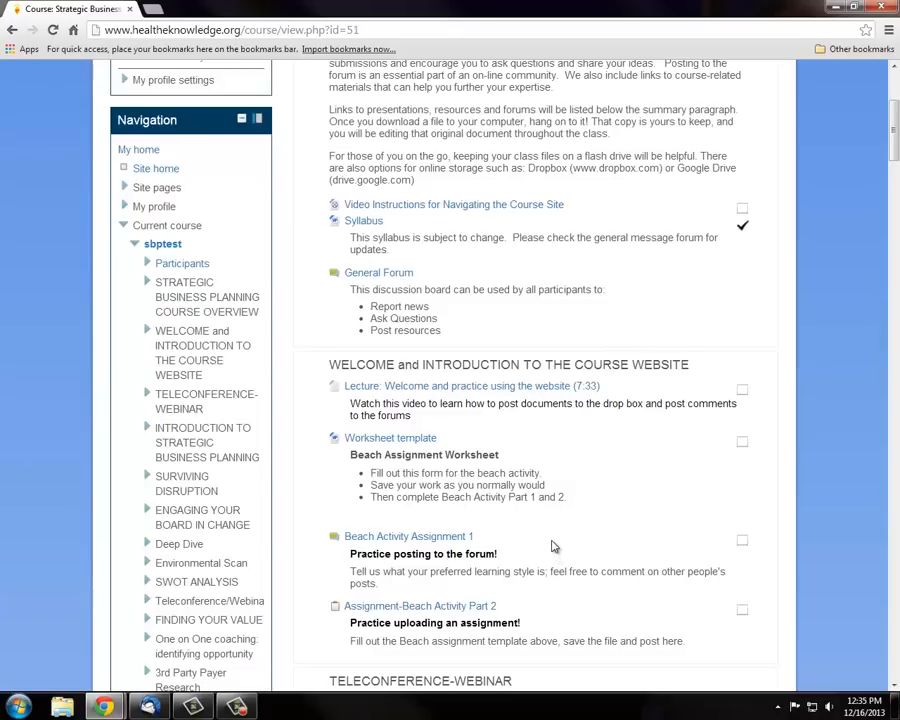
scroll("down", 3)
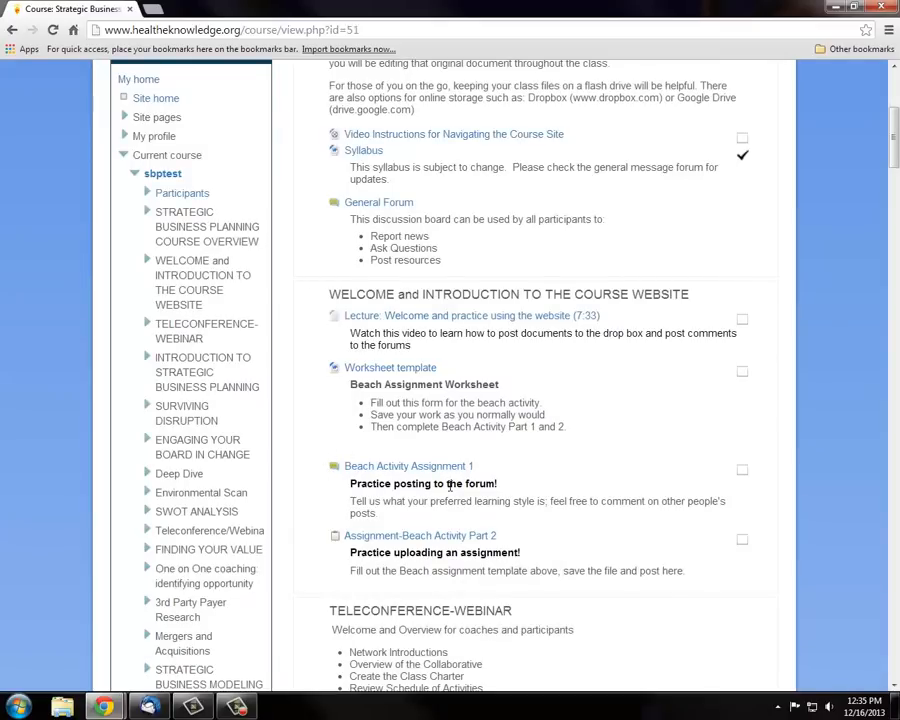
mouse_move(418, 502)
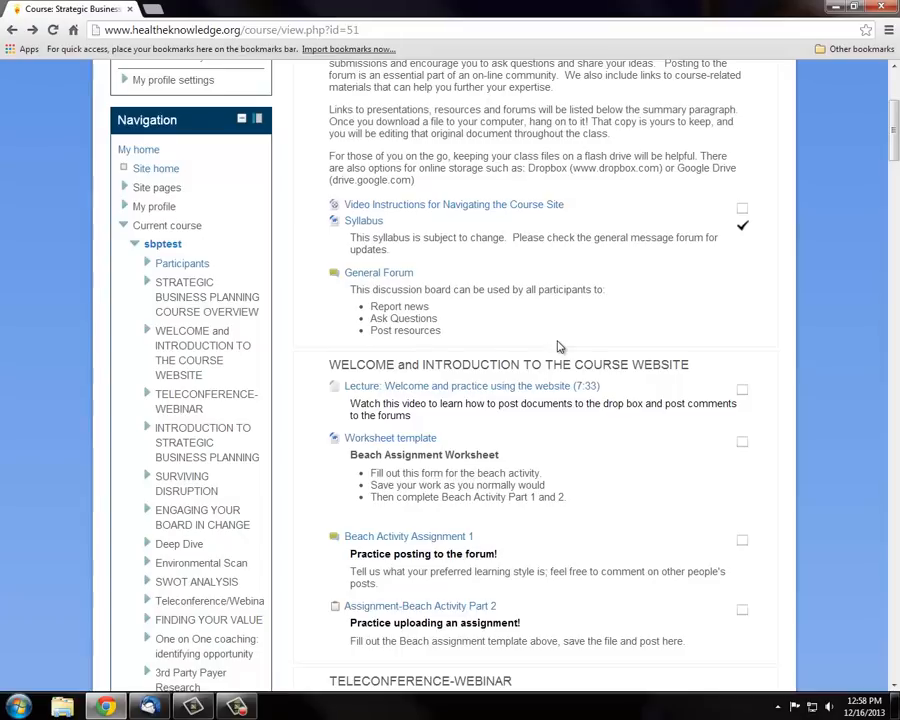
mouse_move(446, 422)
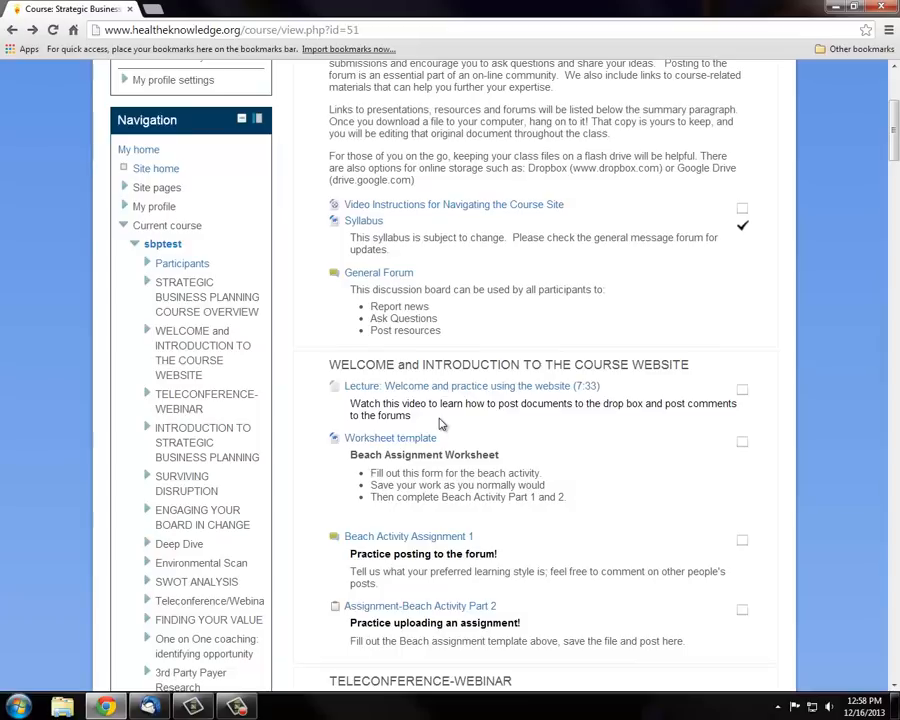
Step: Save the Worksheet template link to the Desktop as 'Beach activity posting.docx'
right_click(390, 437)
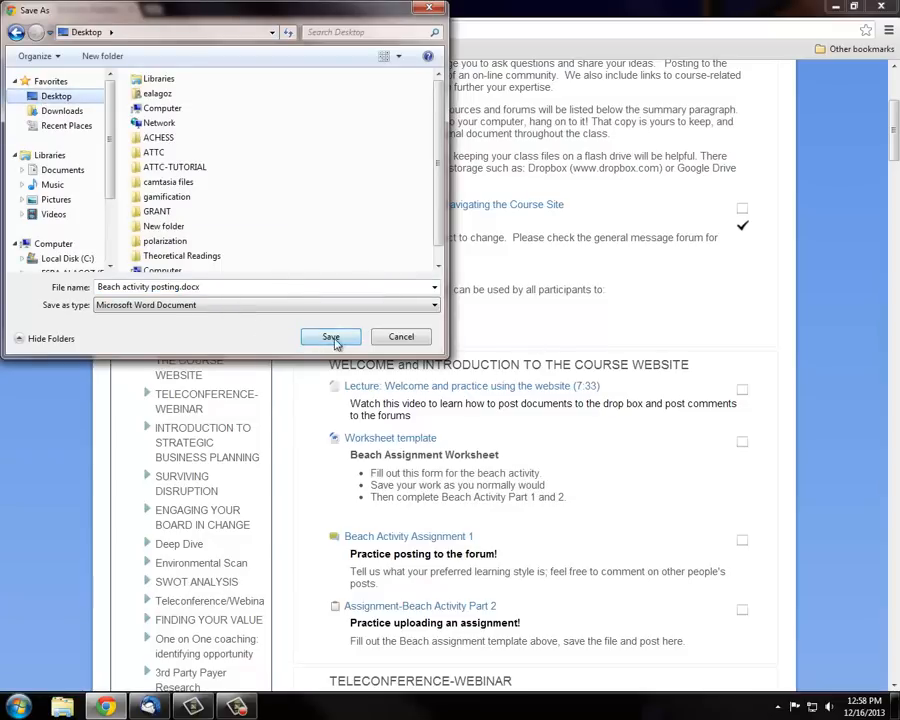
left_click(330, 337)
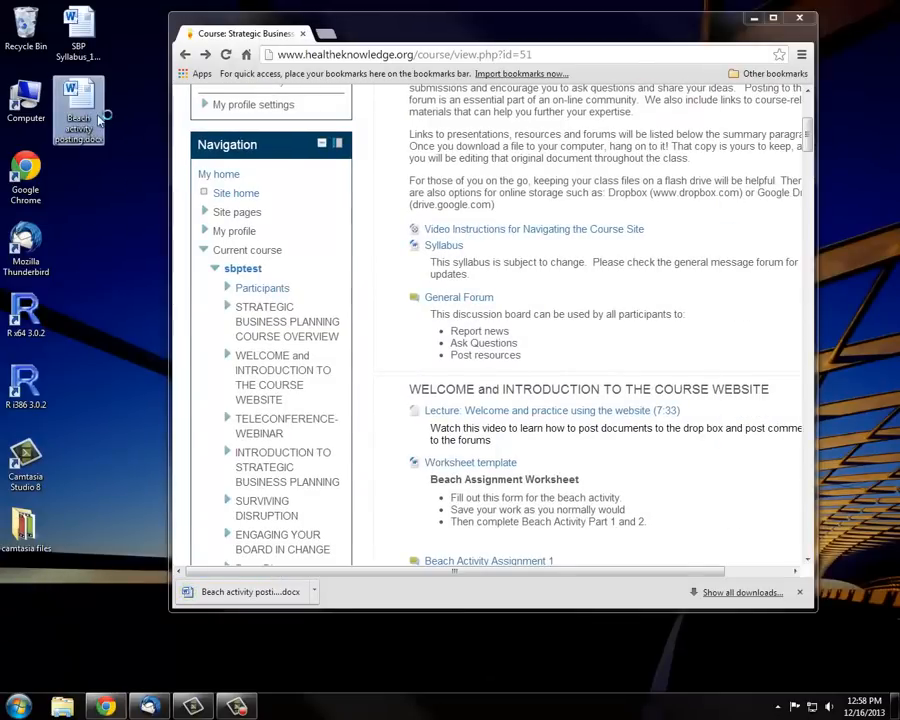
left_click(250, 591)
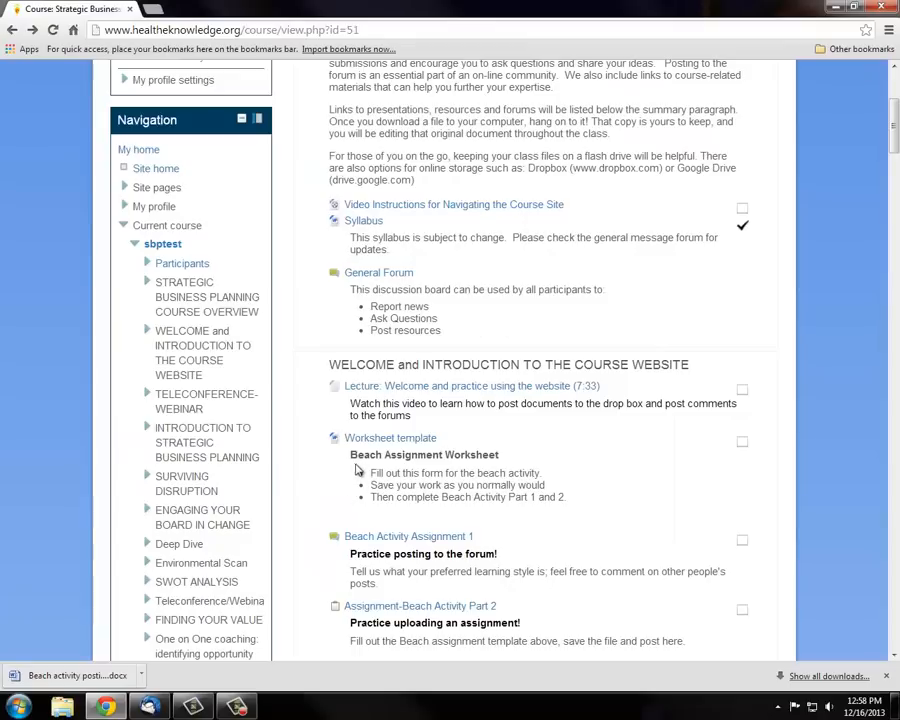
mouse_move(361, 474)
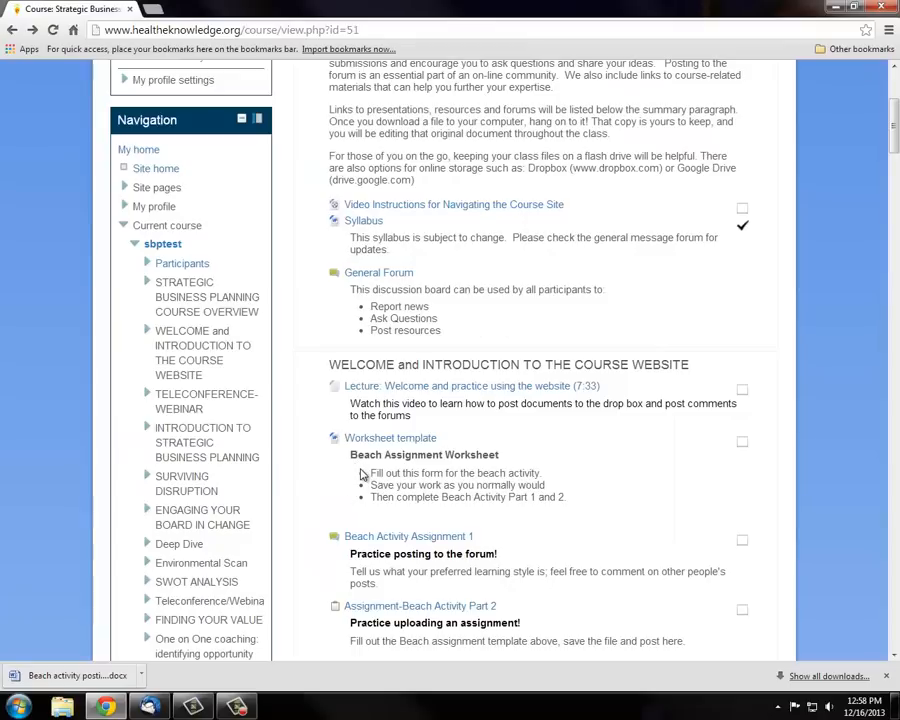
mouse_move(361, 480)
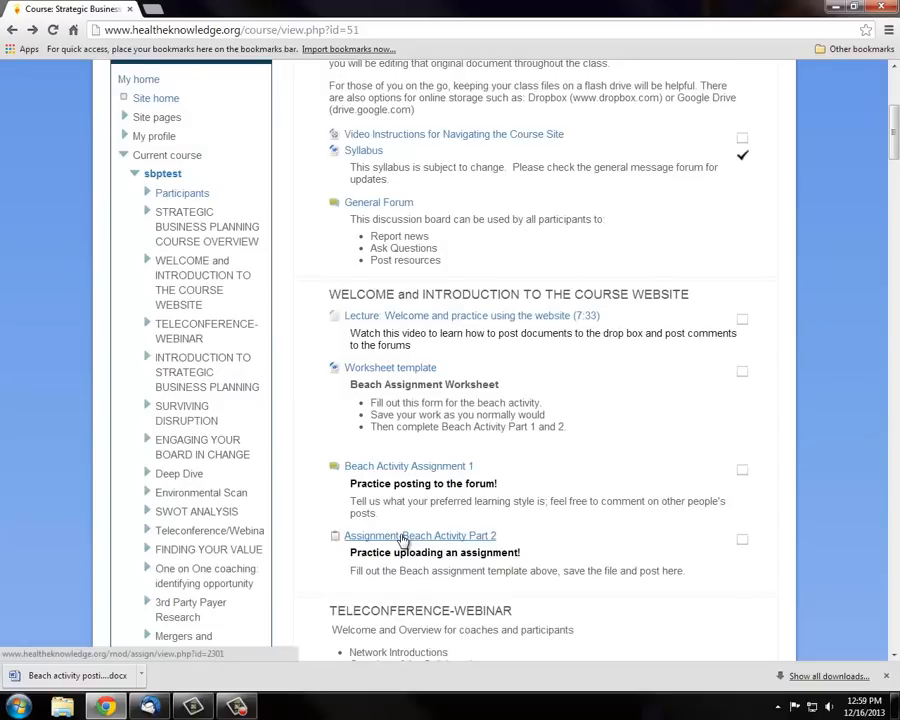
Step: Start a submission for Assignment-Beach Activity Part 2 and open the File submissions picker
left_click(419, 535)
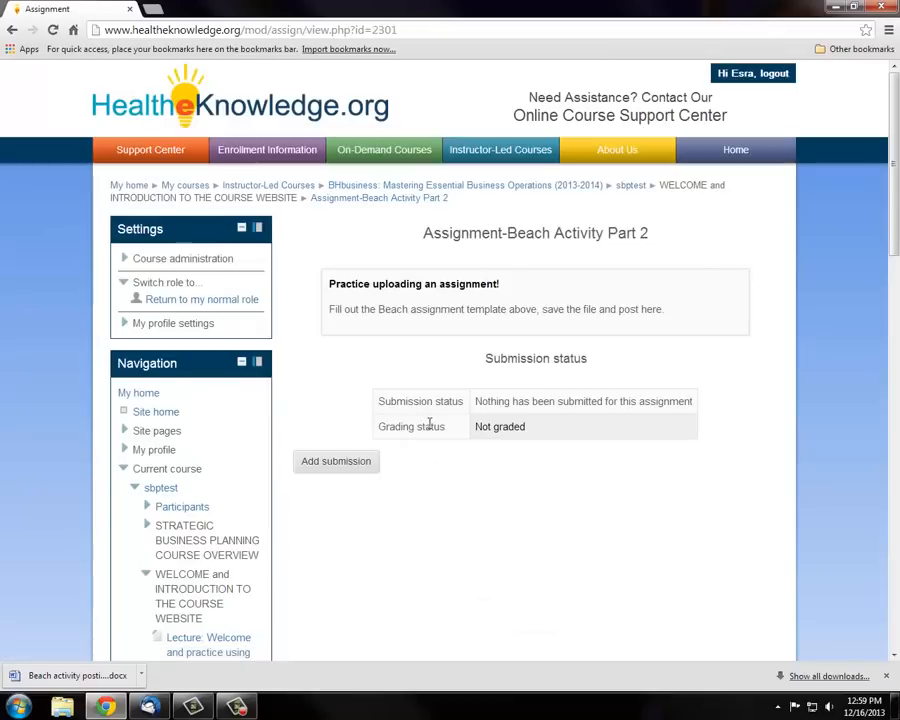
left_click(336, 461)
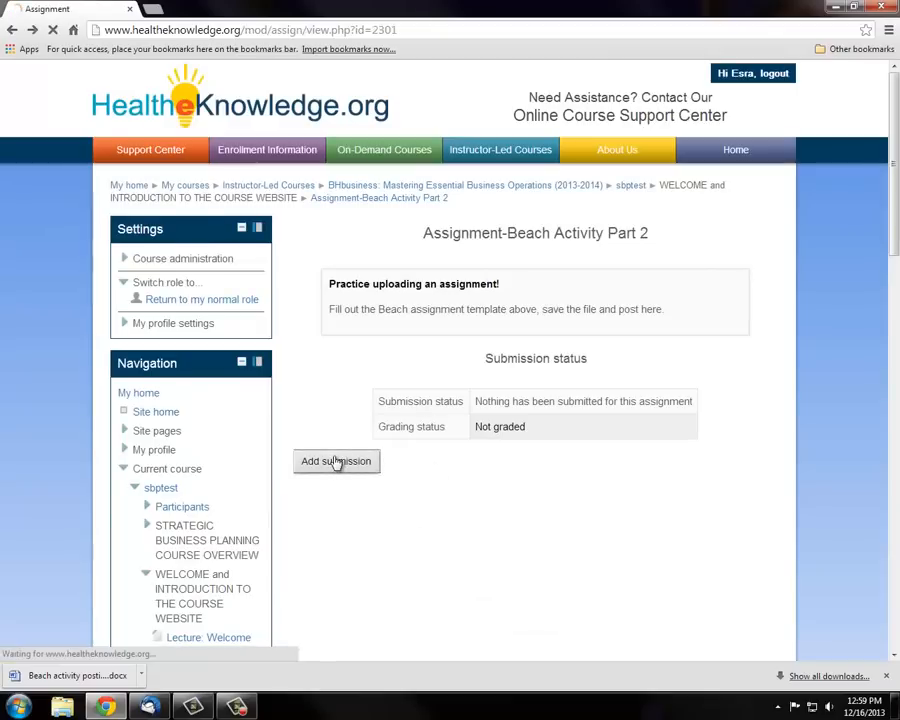
left_click(336, 461)
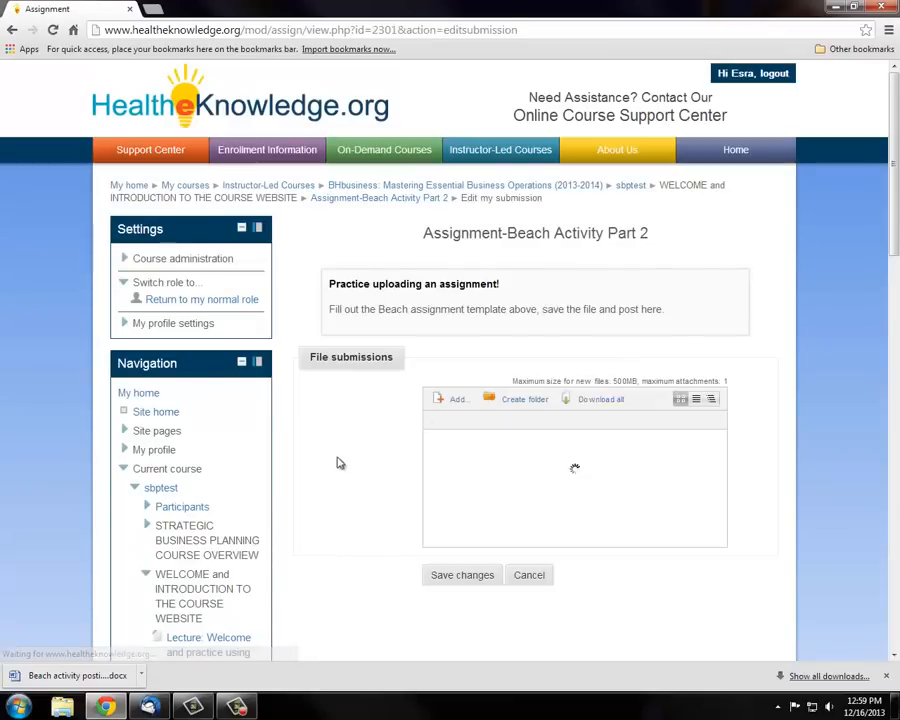
left_click(452, 399)
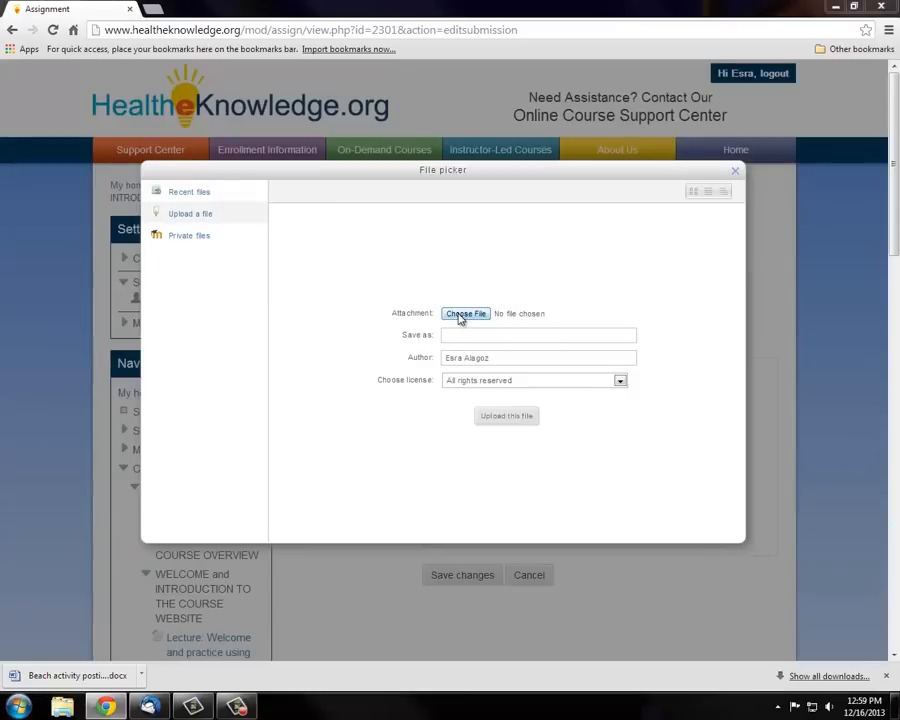
Step: Choose 'Beach activity posting.docx' in the Open dialog, then leave the File picker
left_click(465, 313)
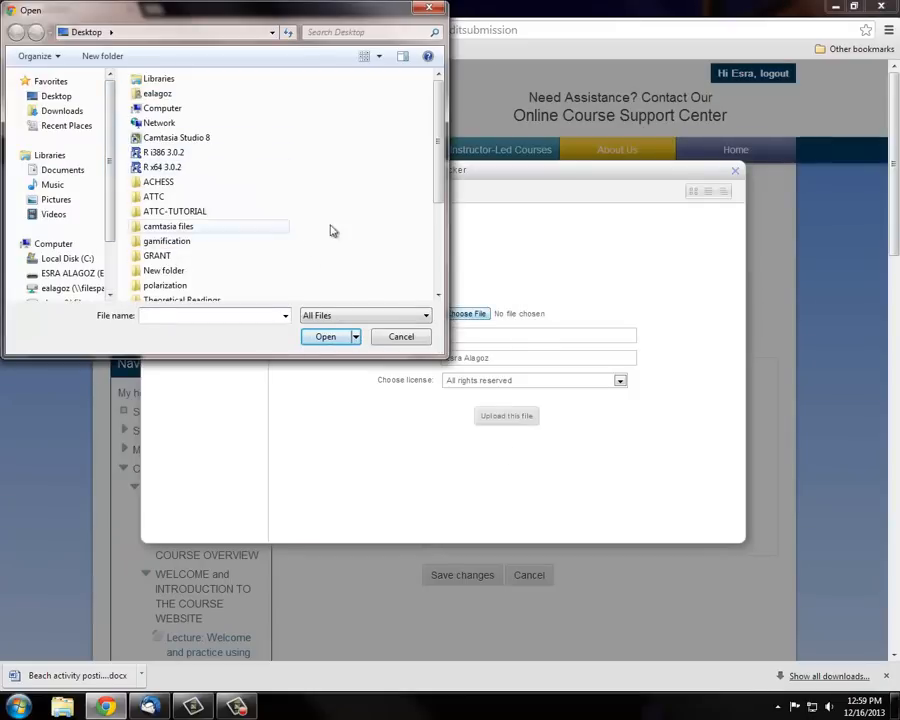
scroll("down", 3)
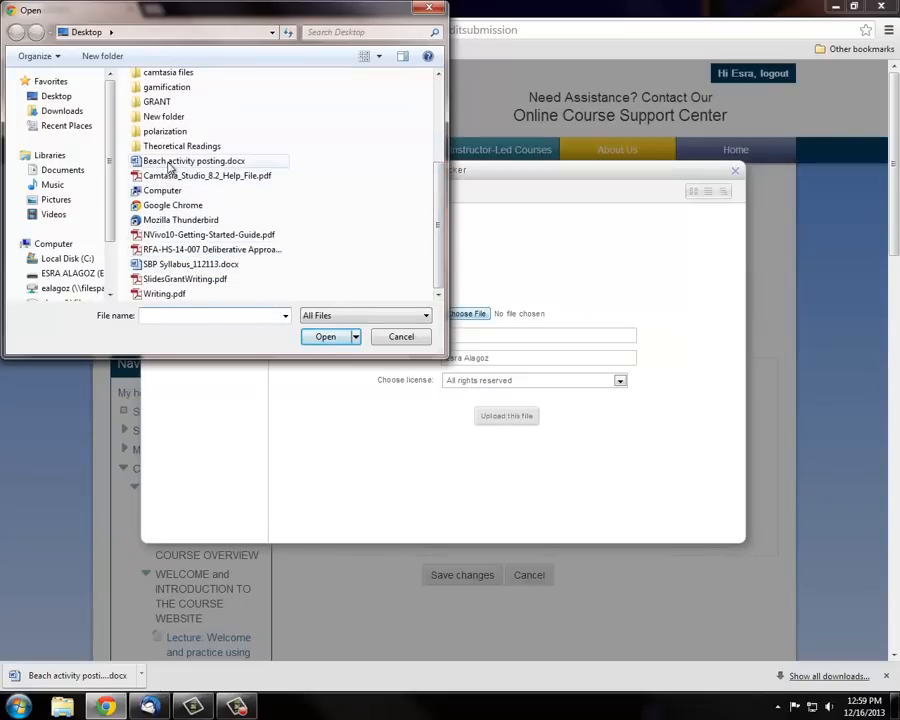
left_click(193, 161)
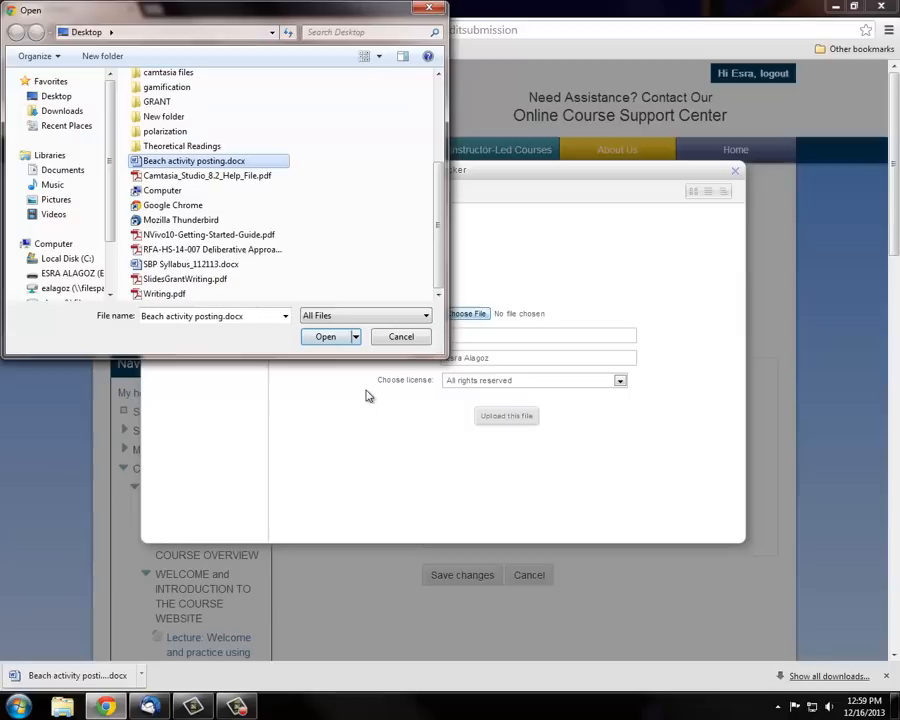
left_click(325, 336)
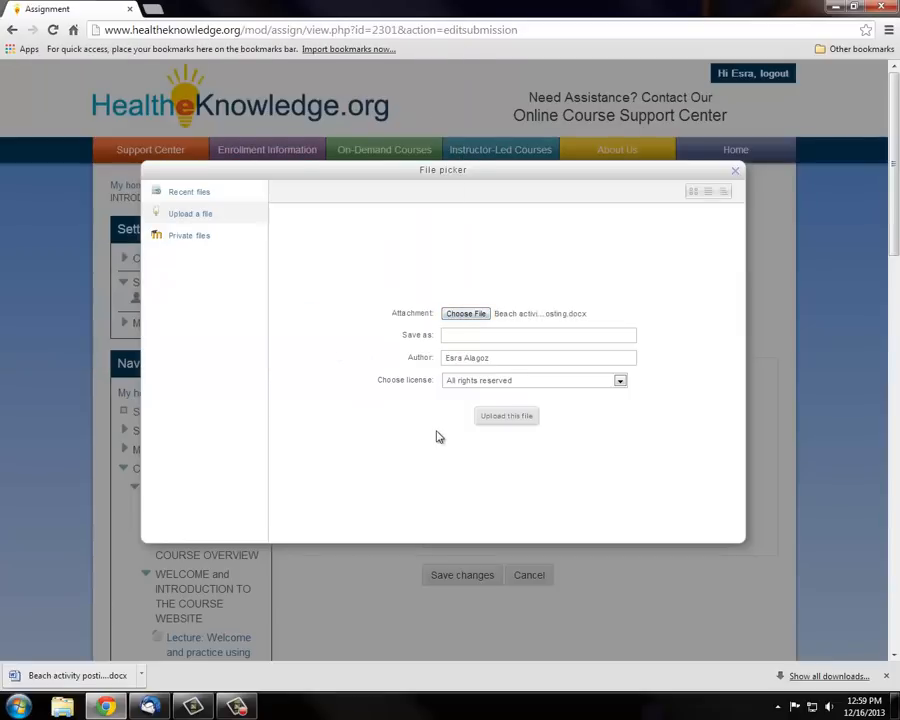
left_click(506, 416)
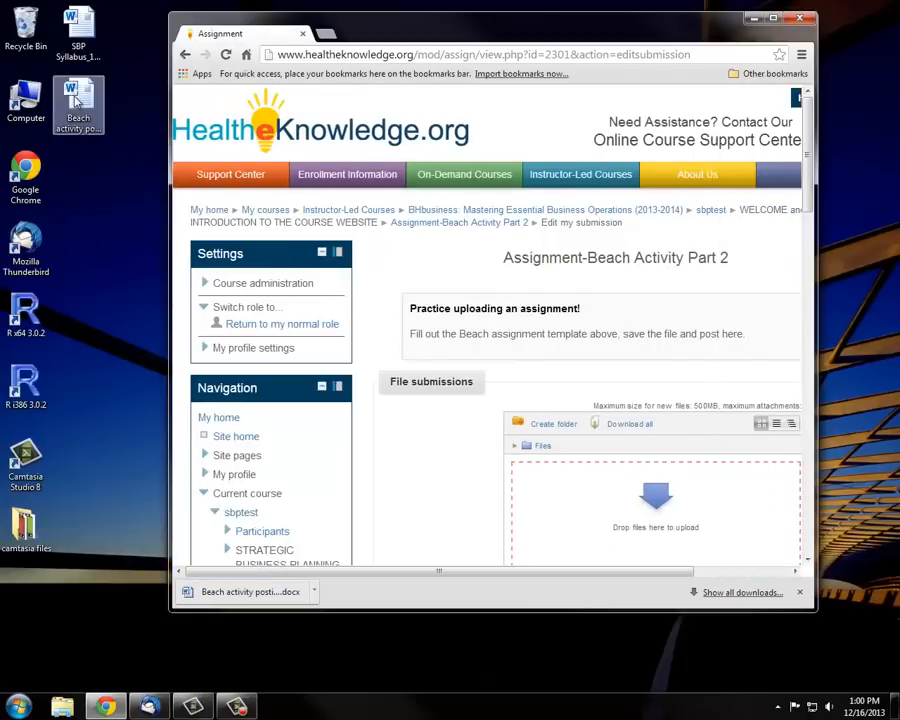
Step: Drag 'Beach activity posting.docx' from the desktop into Drop files here and save changes
left_click_drag(78, 103, 583, 510)
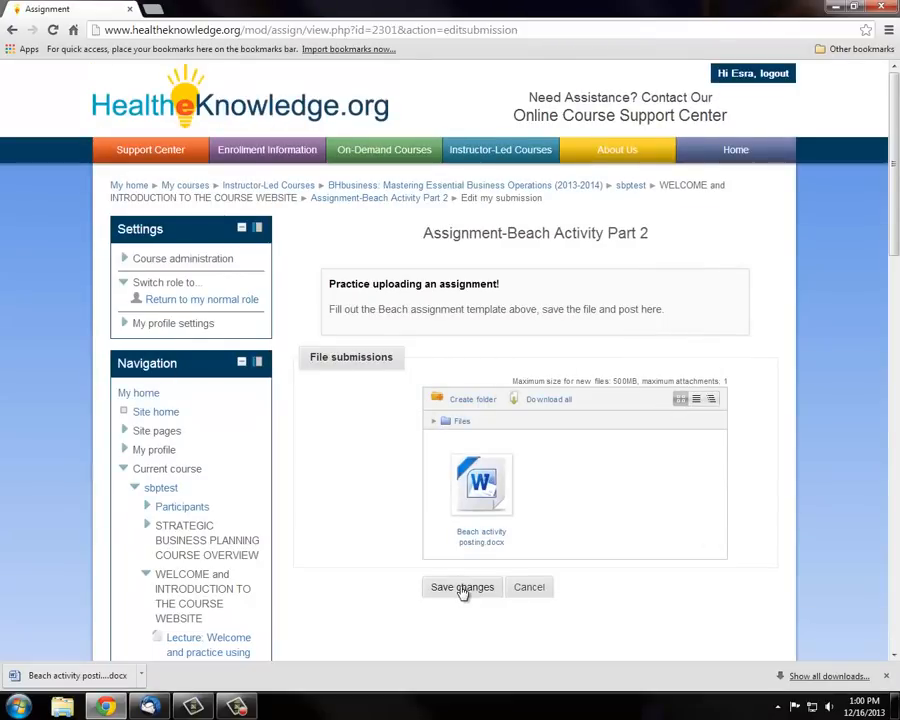
left_click(462, 587)
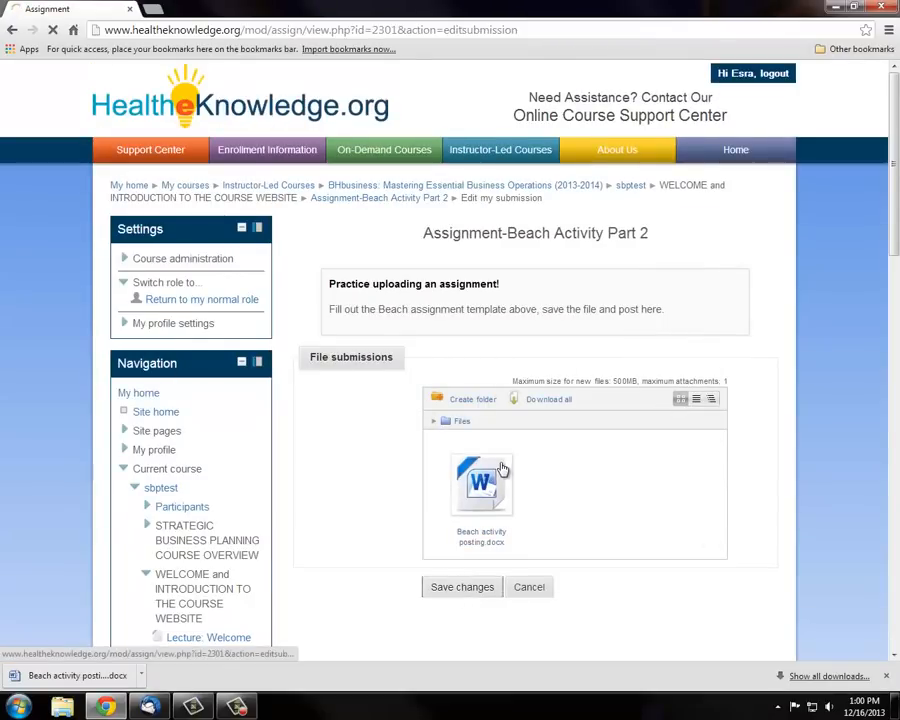
left_click(461, 587)
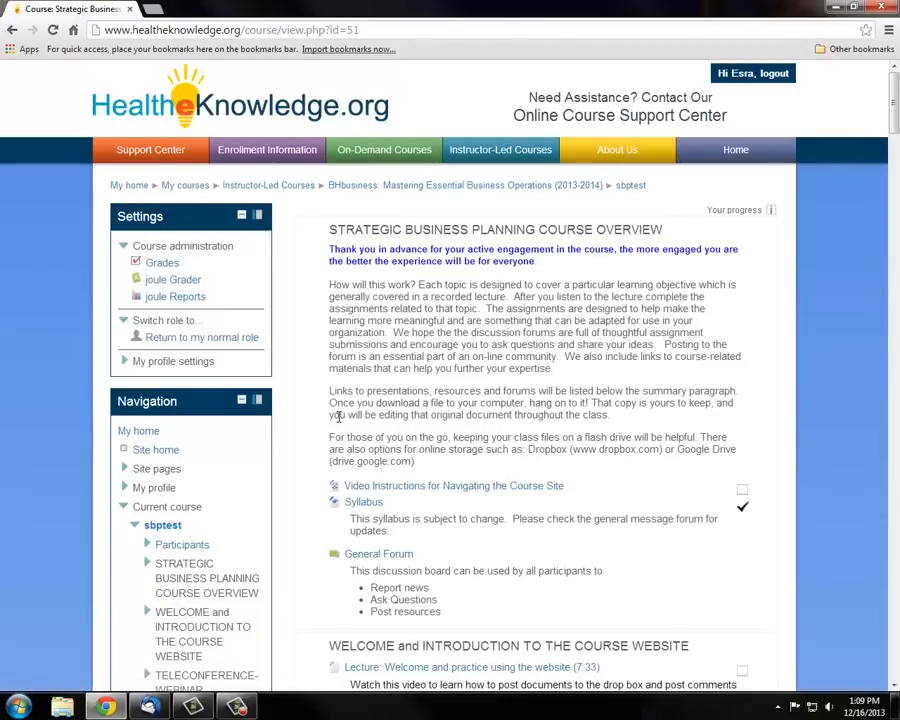
Step: Open the Beach Activity Assignment 1 forum and start a new discussion topic
scroll("down", 3)
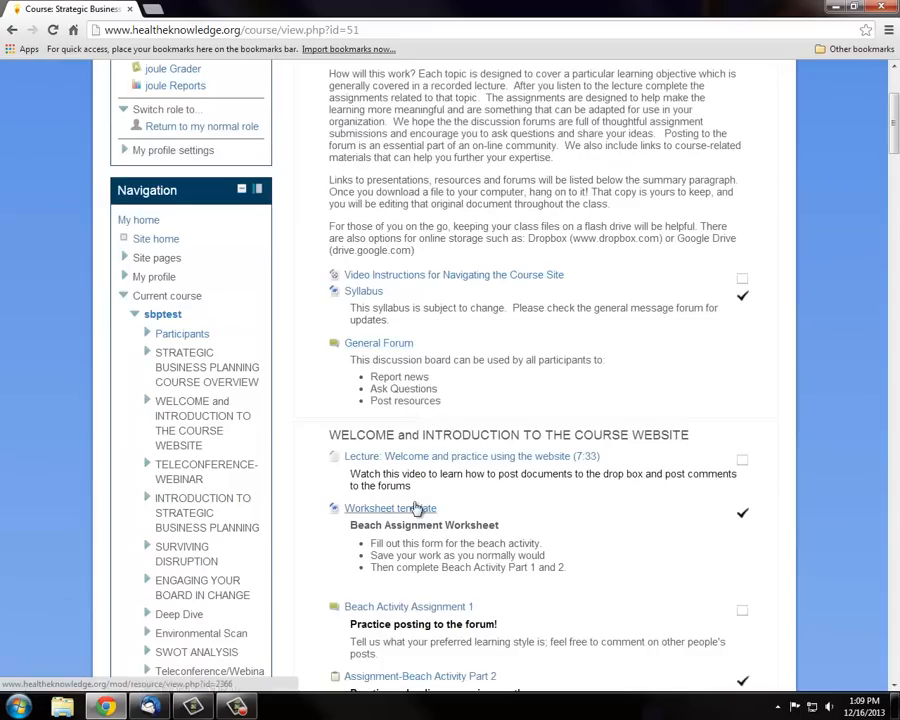
scroll("down", 3)
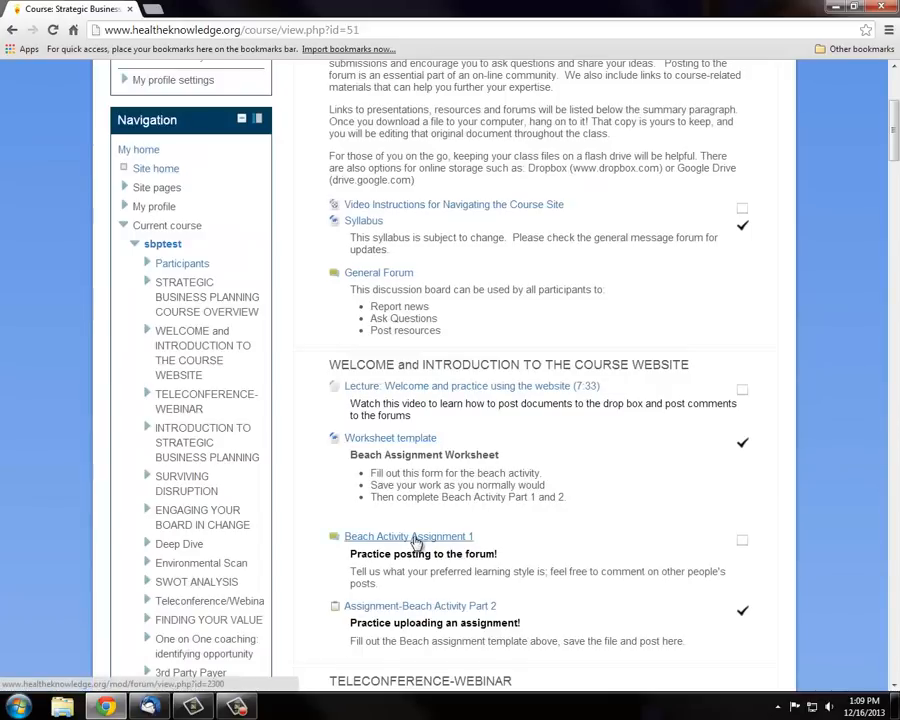
left_click(408, 536)
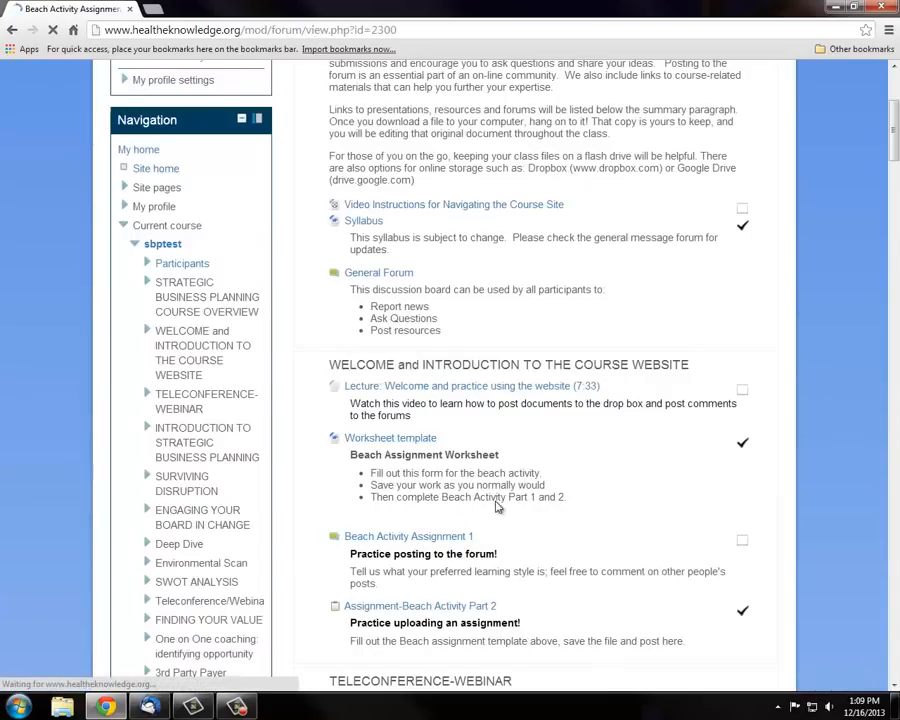
left_click(409, 536)
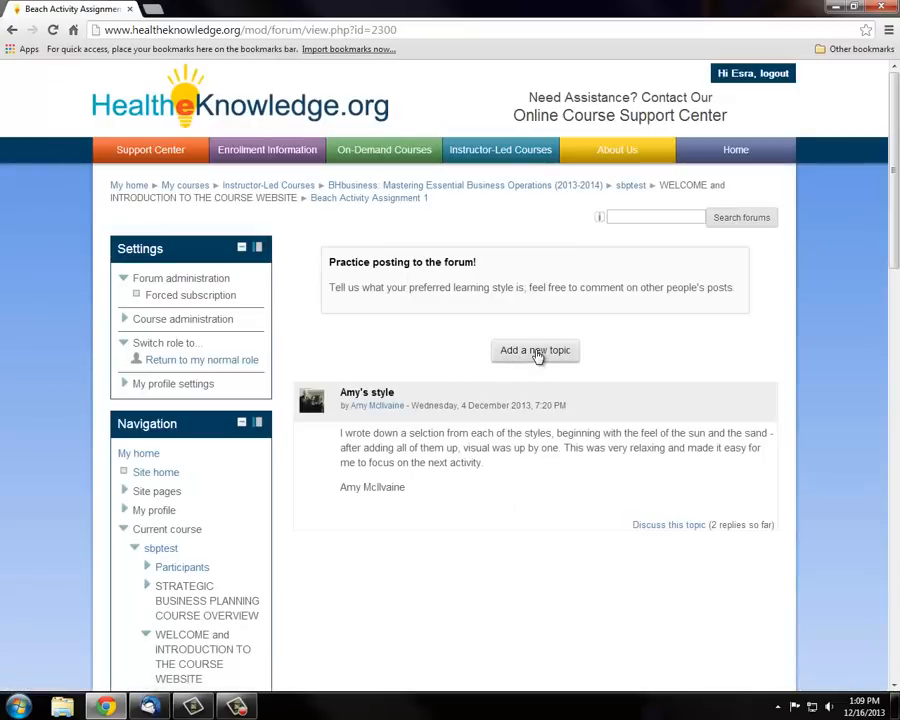
left_click(535, 350)
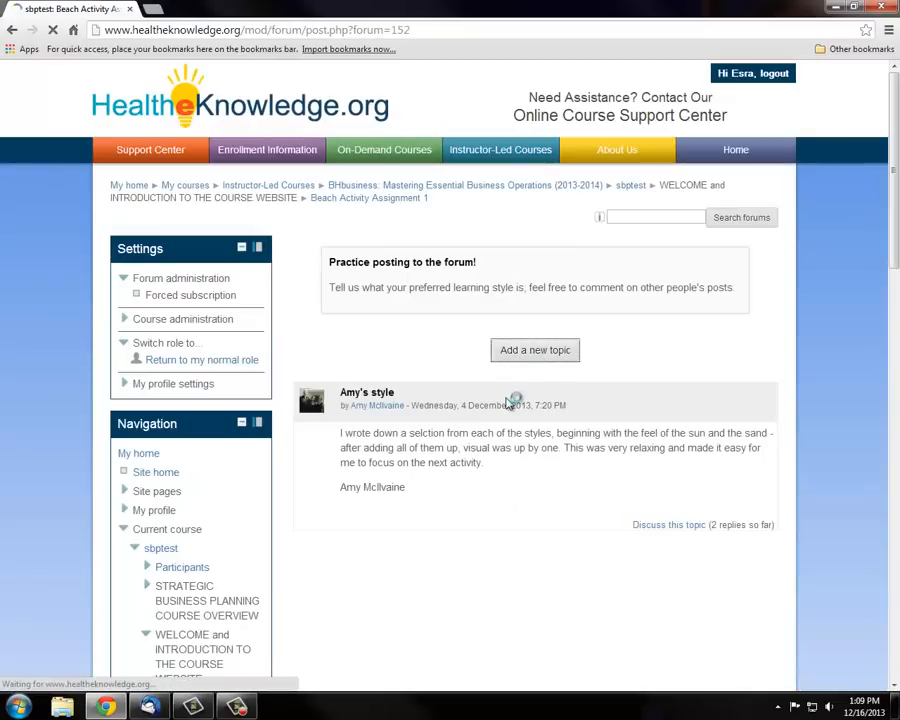
left_click(534, 350)
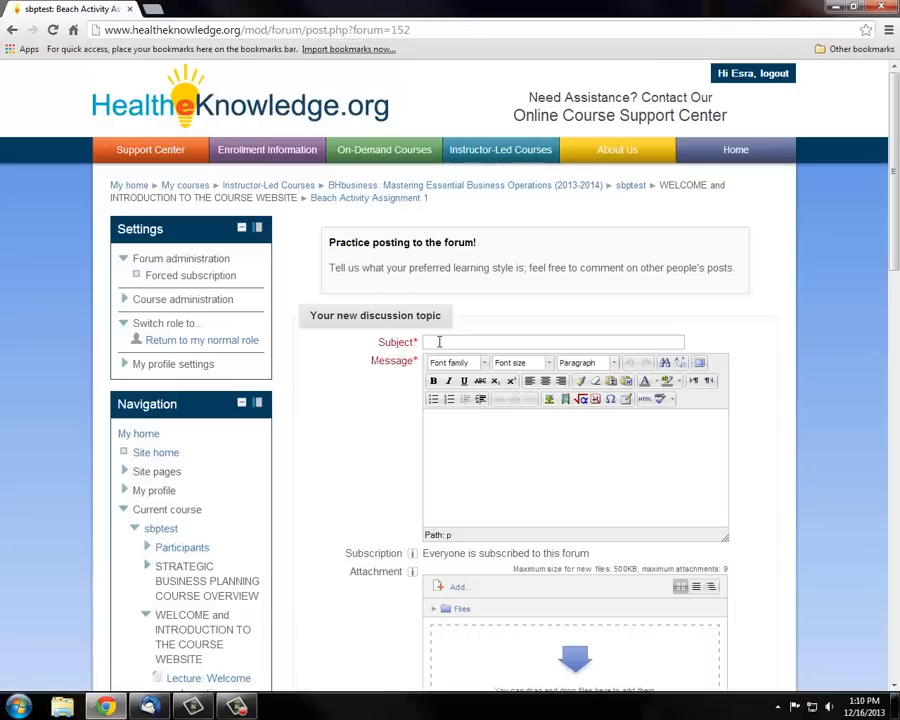
Step: Enter subject 'My learning style' and message 'I really enjoyed this activity'
type("My")
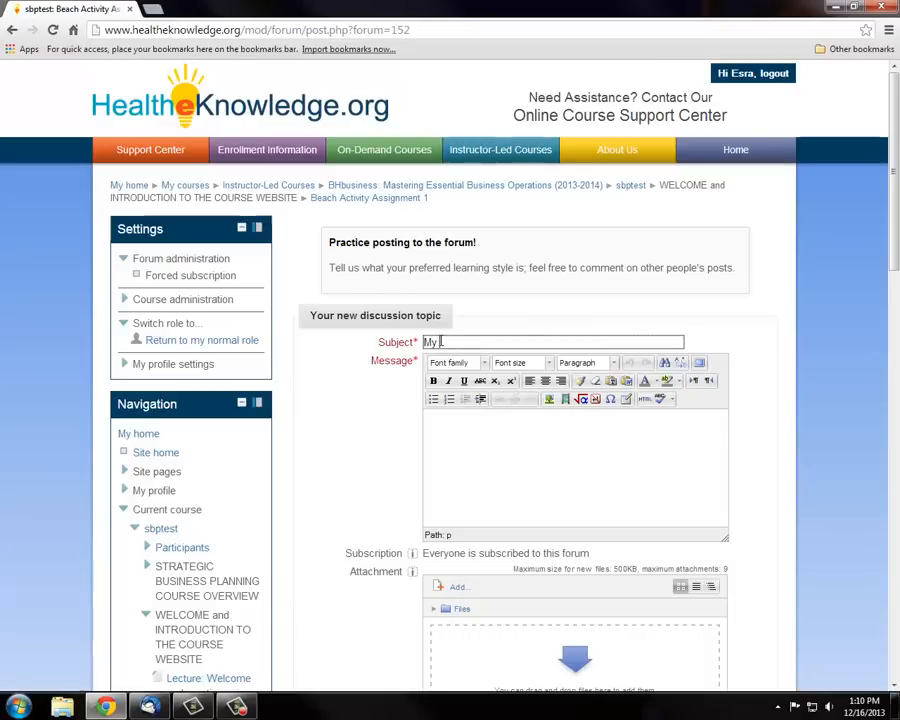
type("learn")
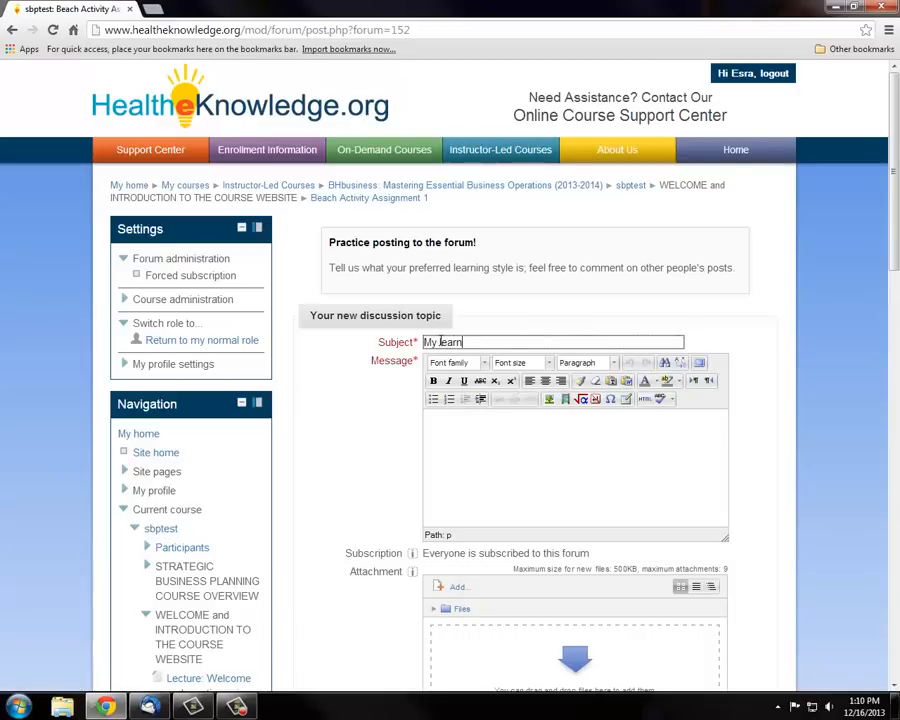
type("ing sty")
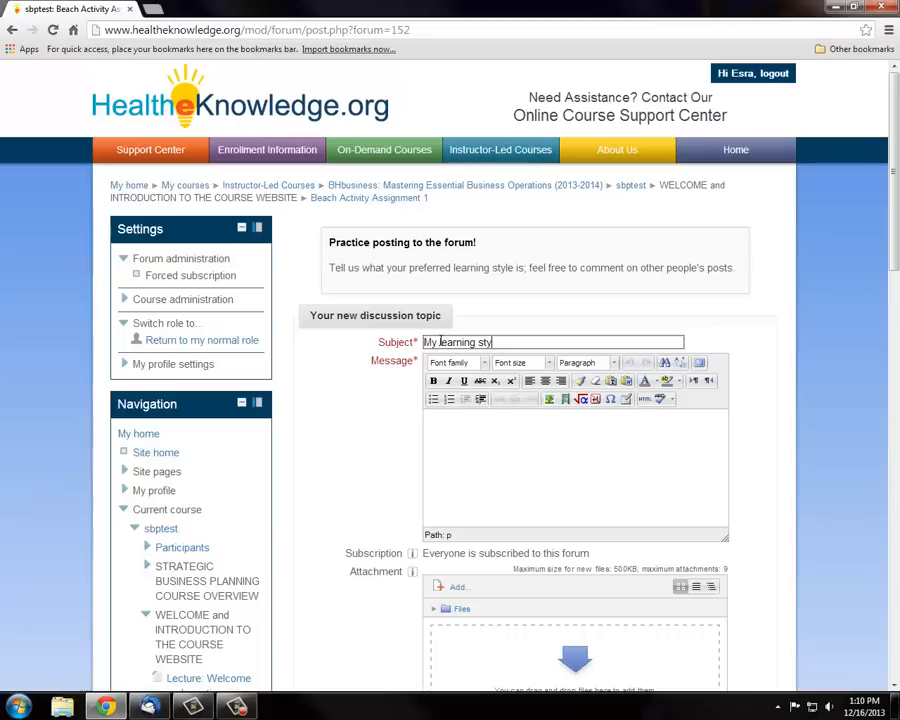
type("le")
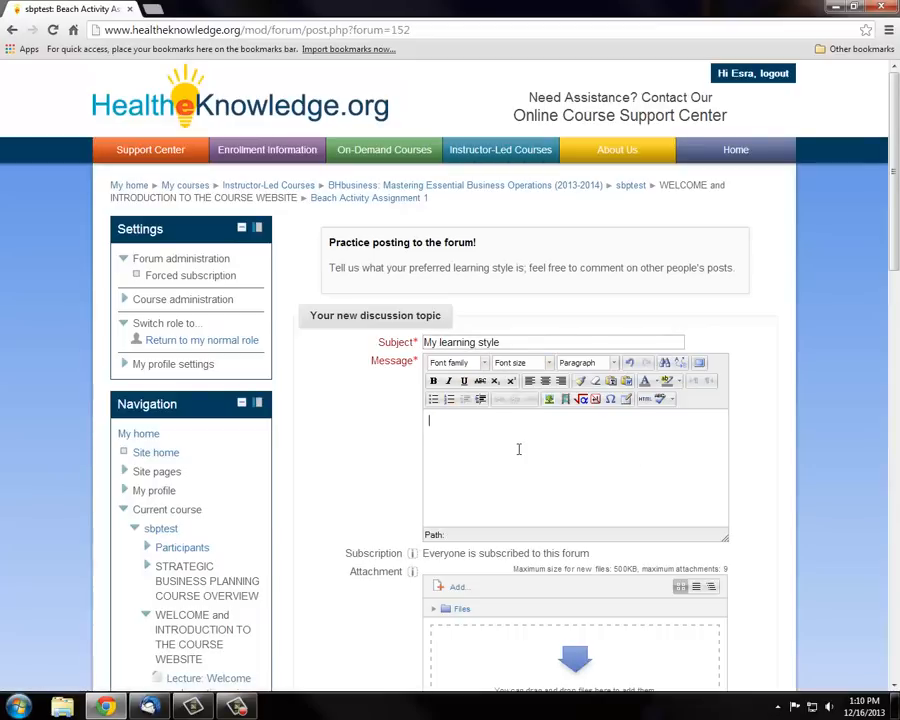
type("I really enjoyed this activity")
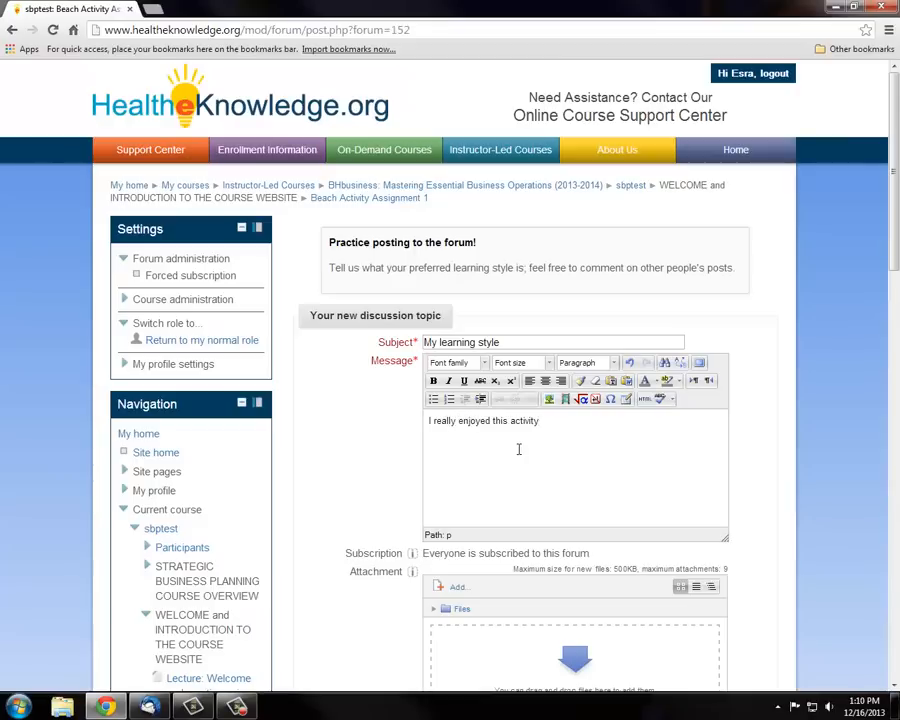
mouse_move(448, 381)
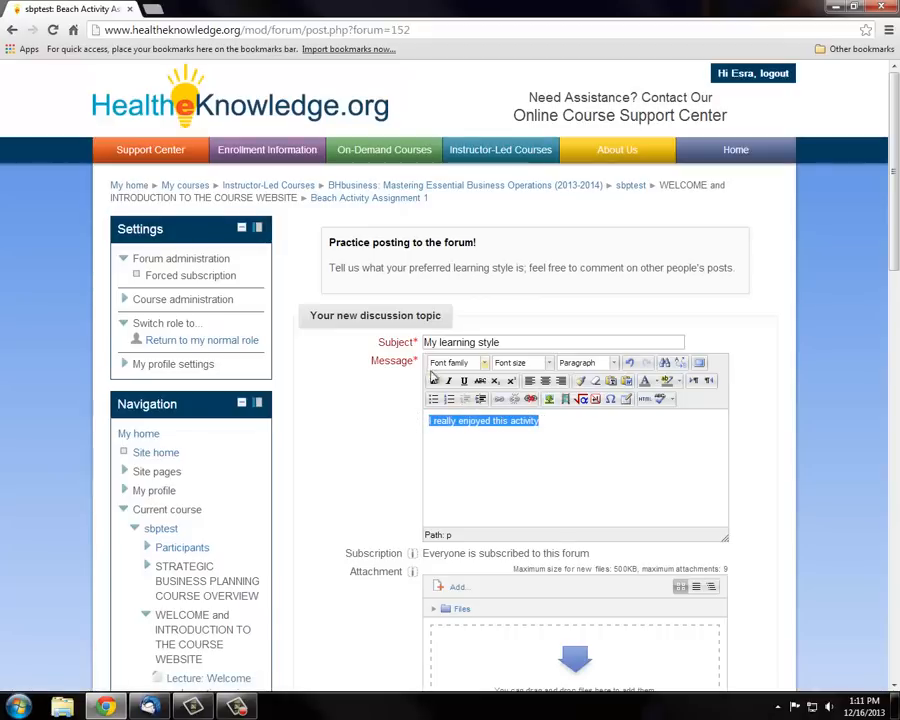
Step: Format the message bold and italic, post the topic to the forum, and continue
left_click(433, 381)
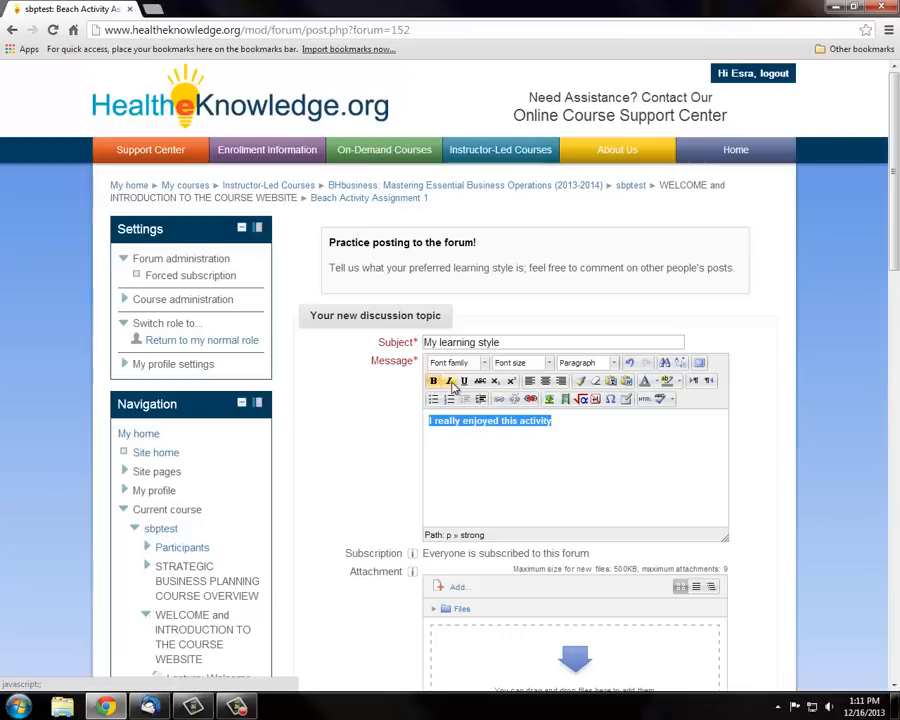
left_click(448, 381)
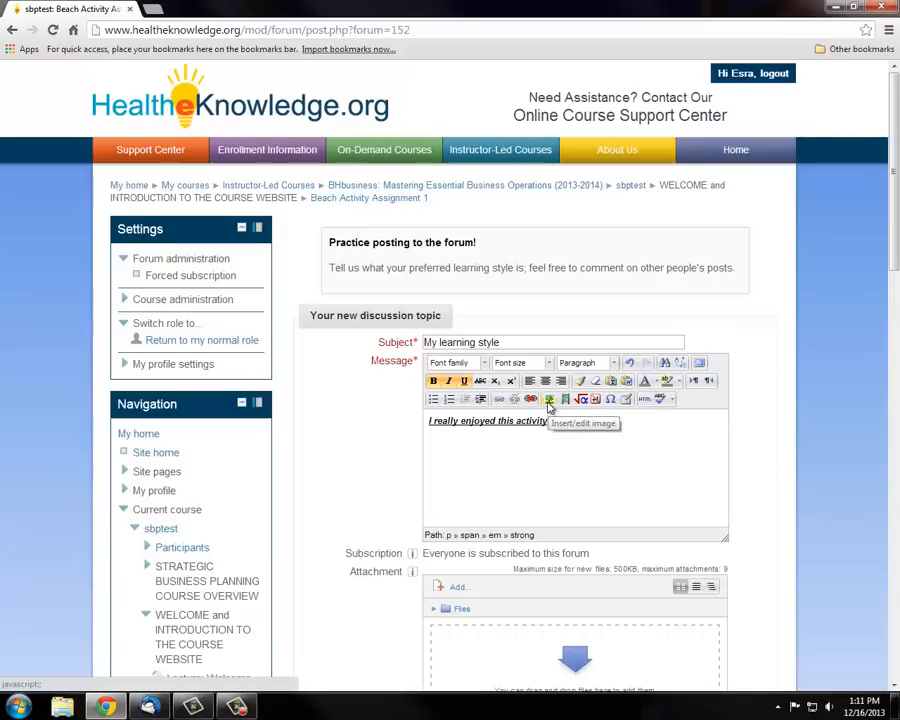
scroll("down", 3)
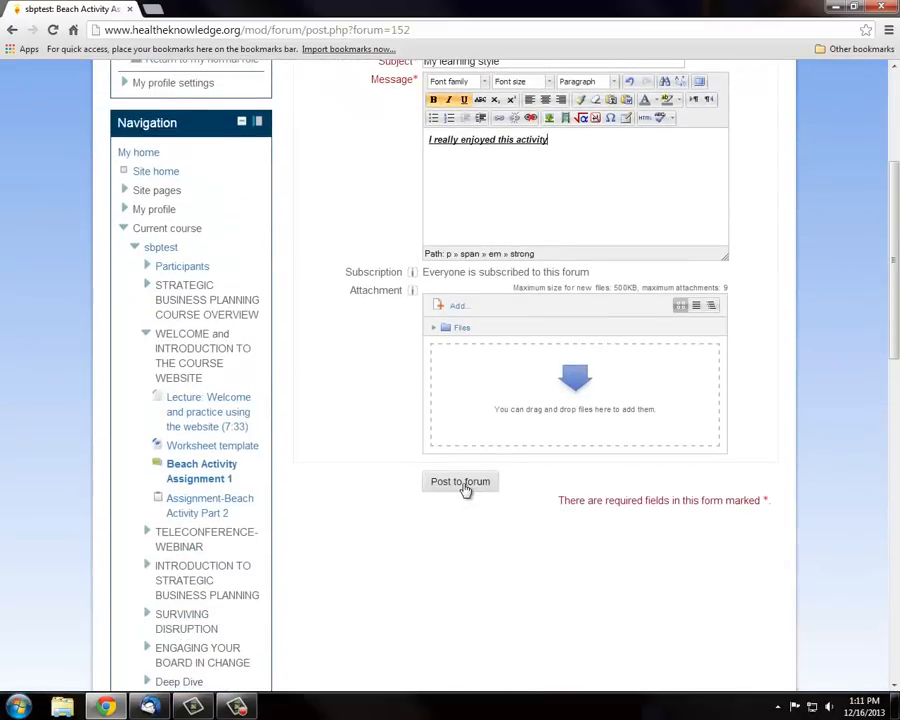
left_click(460, 481)
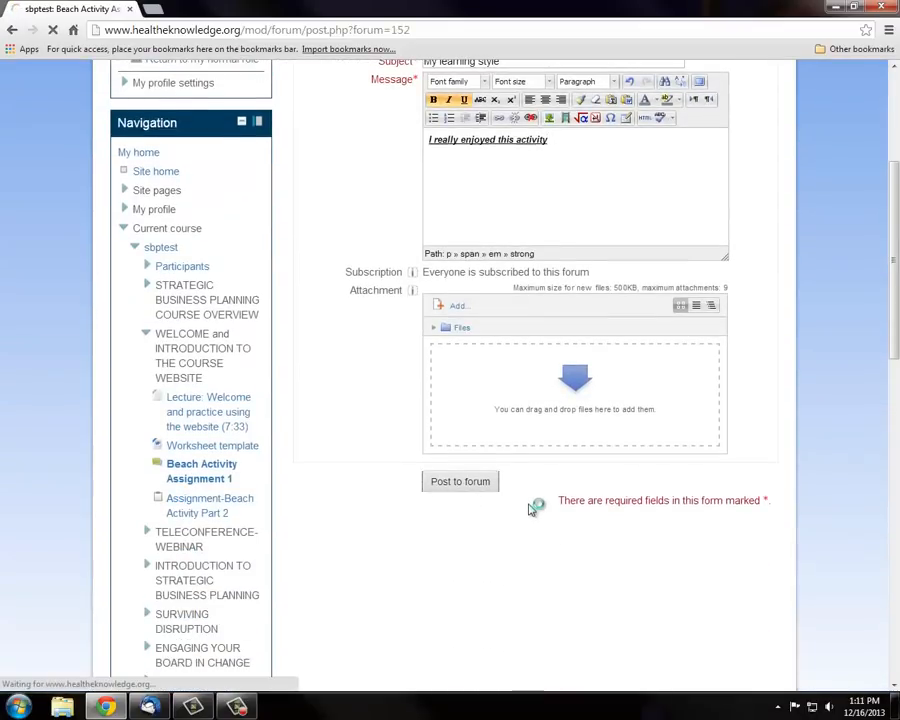
left_click(460, 481)
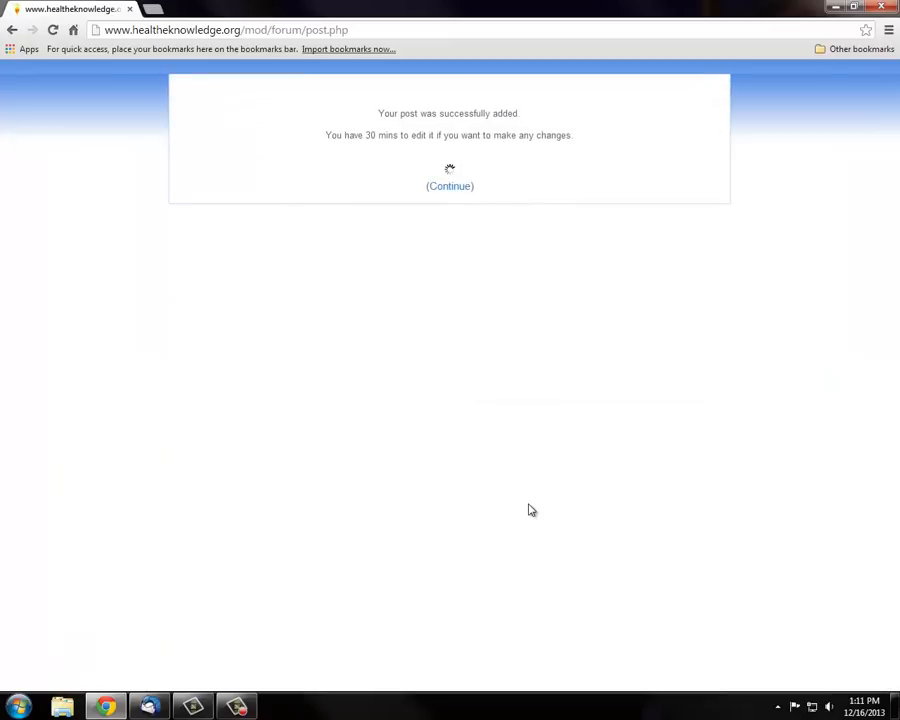
left_click(449, 186)
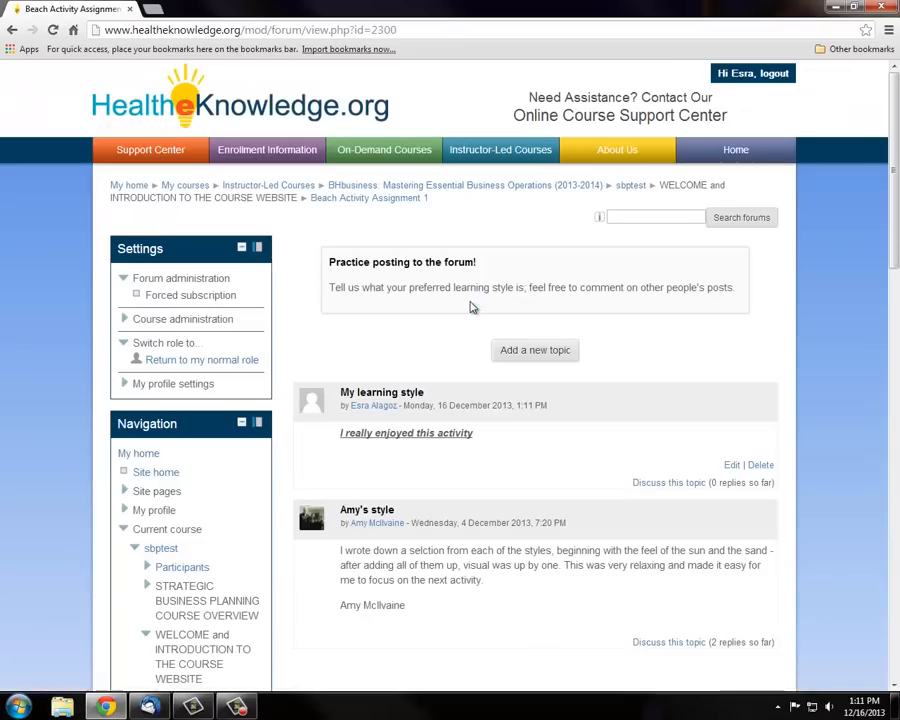
scroll("down", 3)
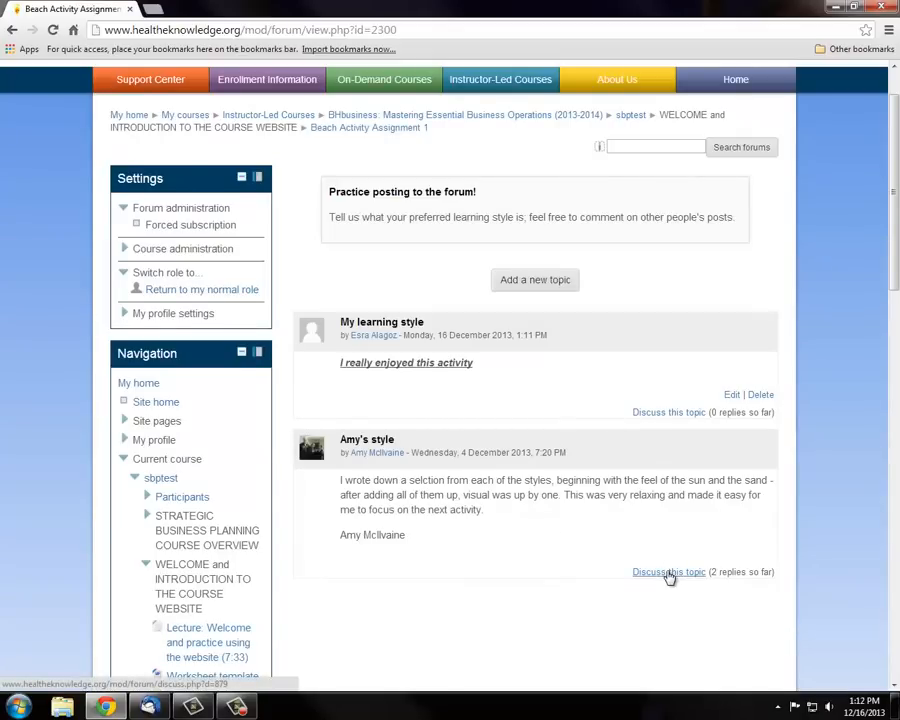
Step: Open Amy's style discussion and start a reply to its latest post
left_click(668, 571)
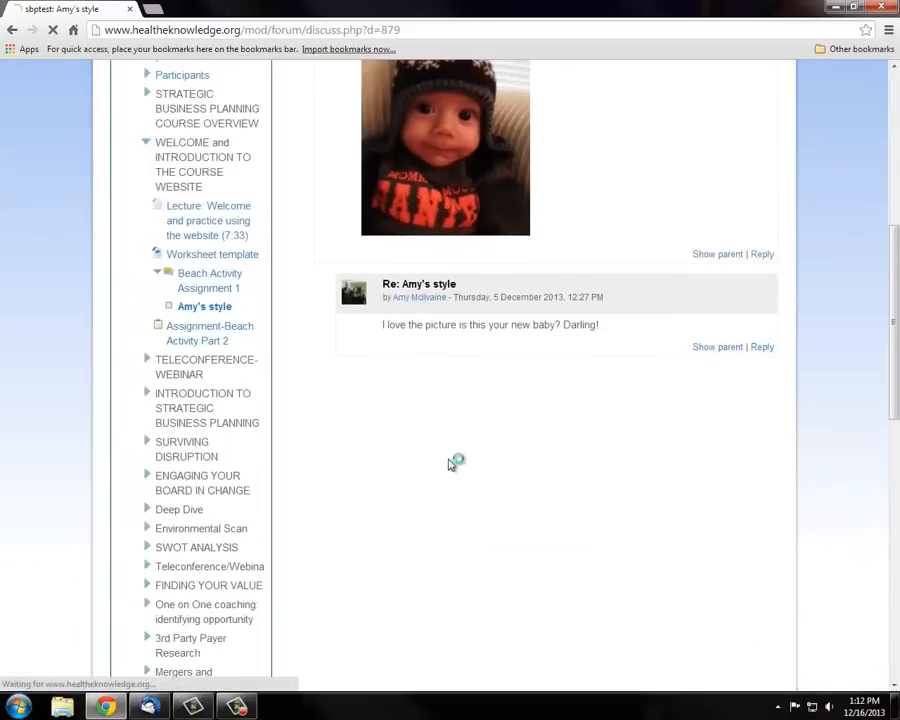
left_click(762, 347)
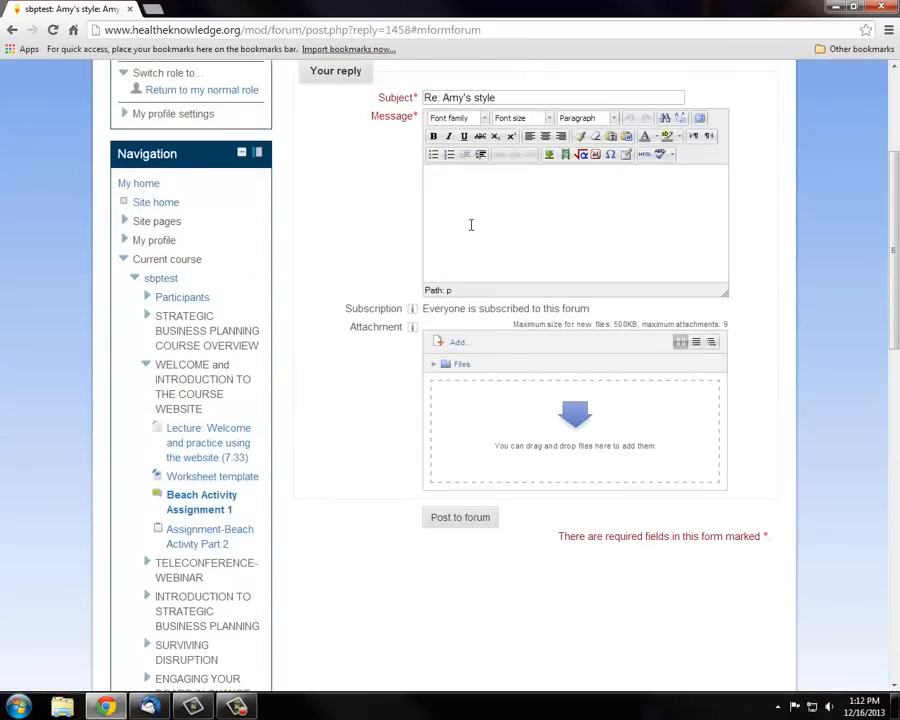
Step: Post the reply 'very cute!' to Amy's style and return to the thread
type("very cut")
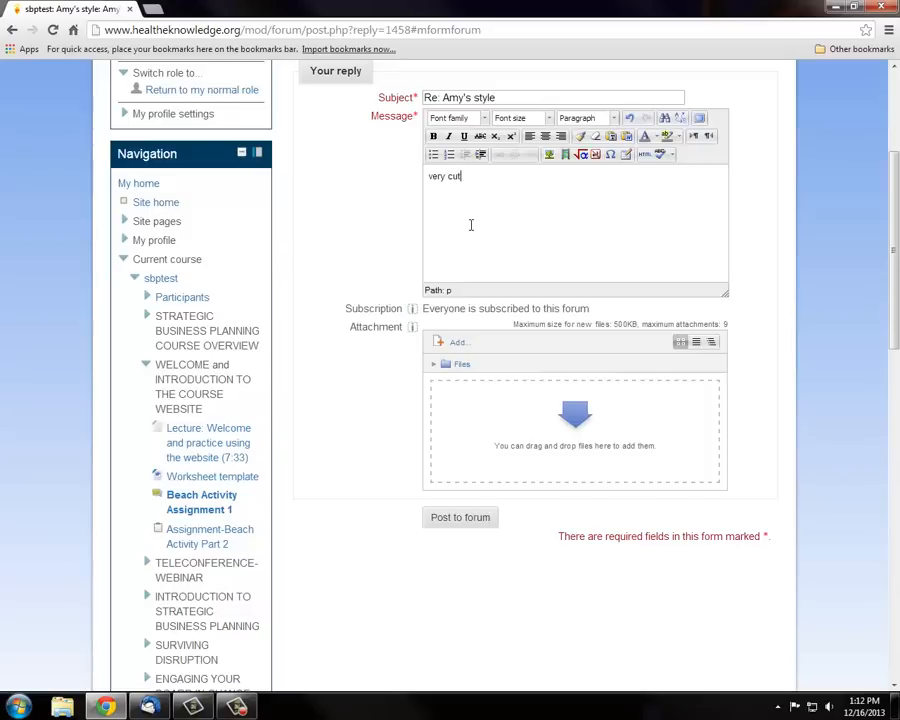
type("e!")
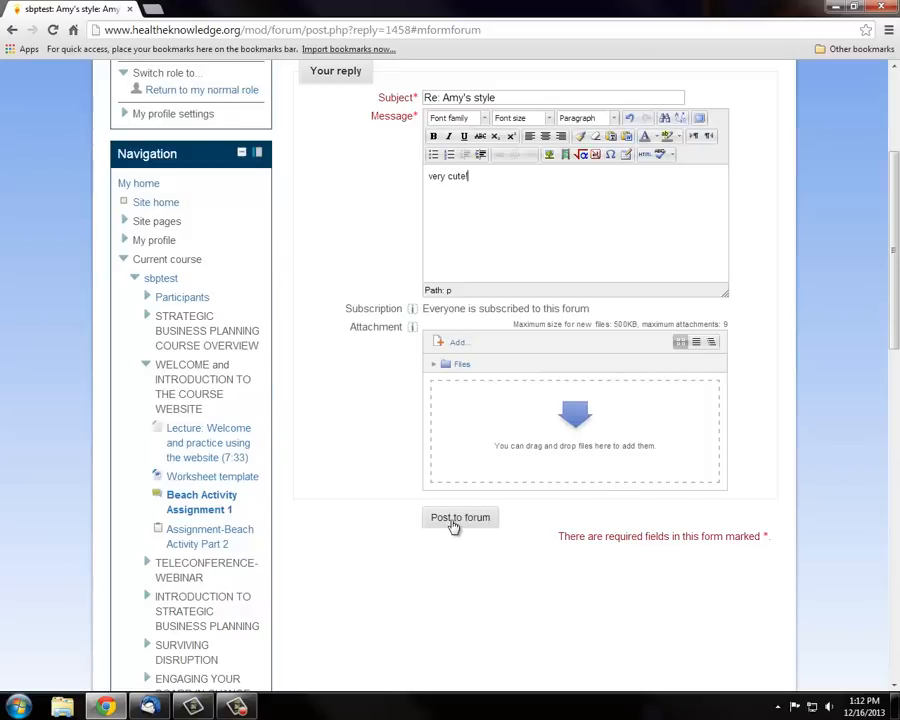
left_click(460, 517)
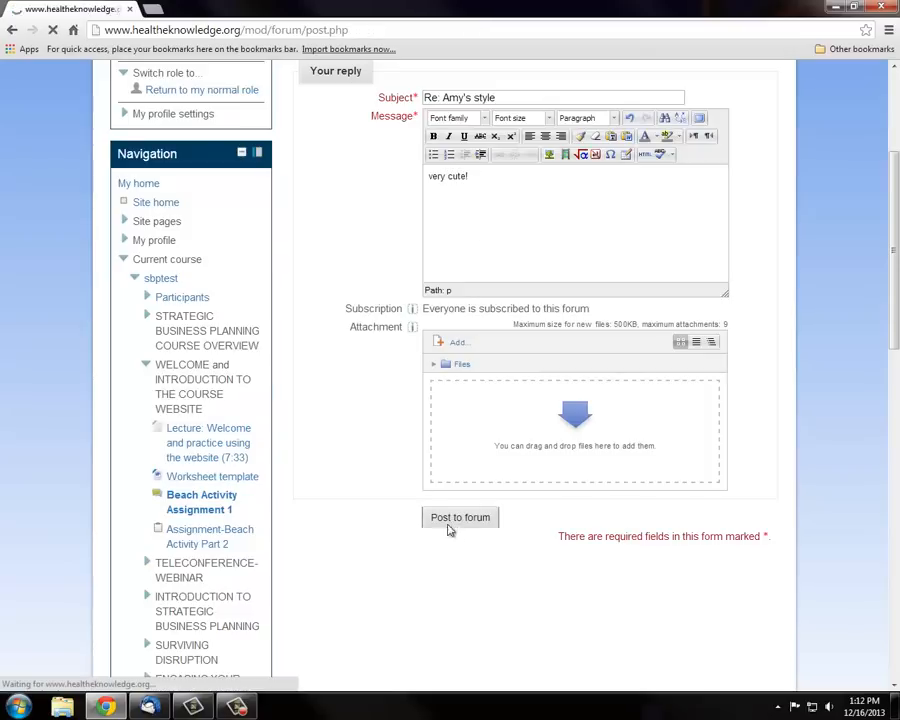
left_click(460, 517)
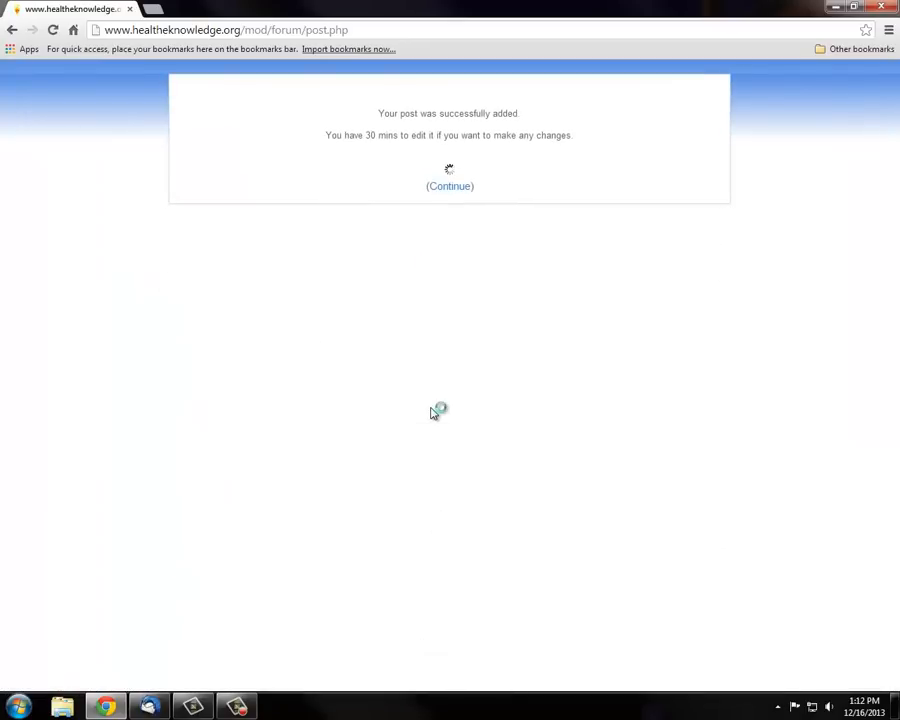
left_click(450, 186)
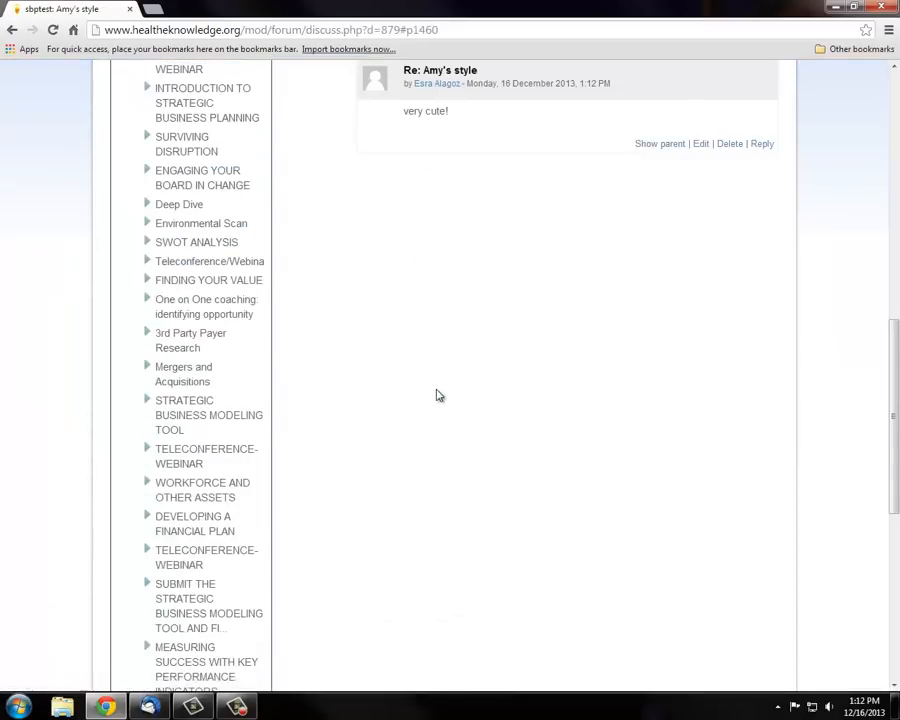
scroll("up", 3)
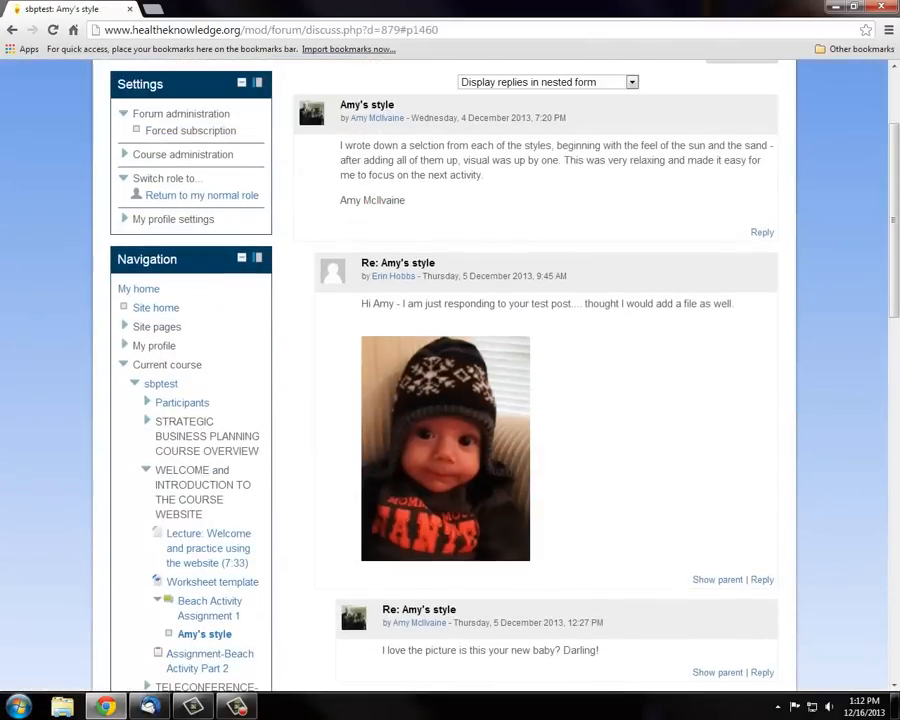